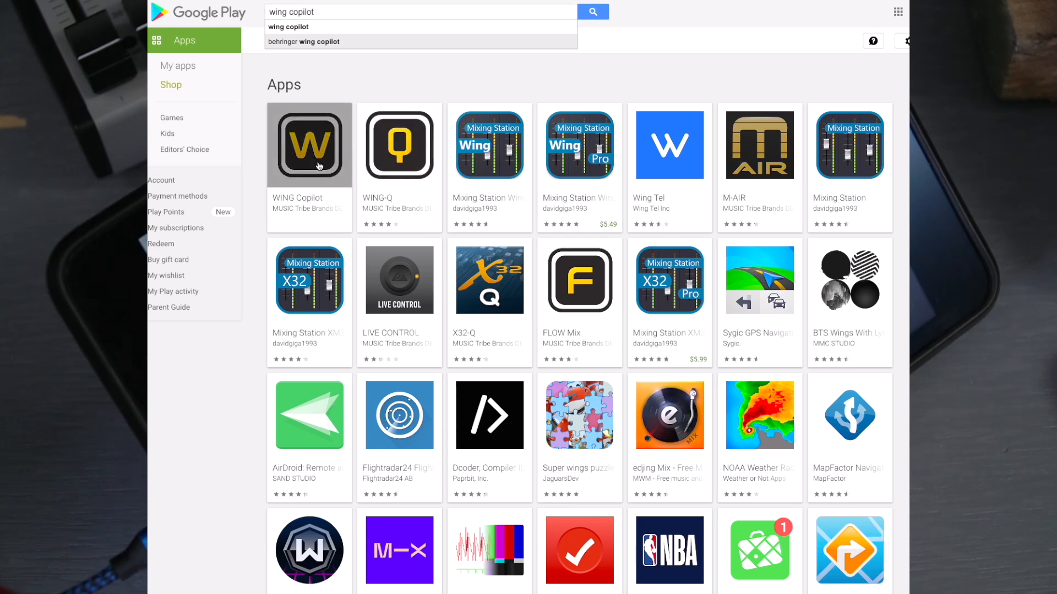
Step: Open the WING Copilot app by MUSIC Tribe from the 'wing copilot' Play Store results
click(309, 144)
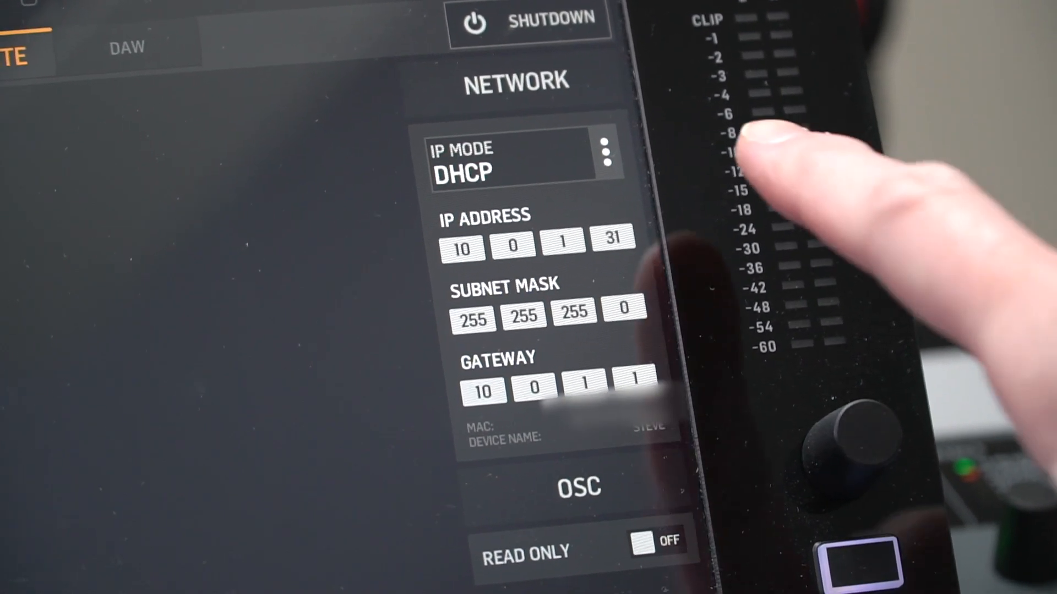
Step: Check the console's DHCP address 10.0.1.31 and review the USB sources feeding Local Out 1
click(603, 152)
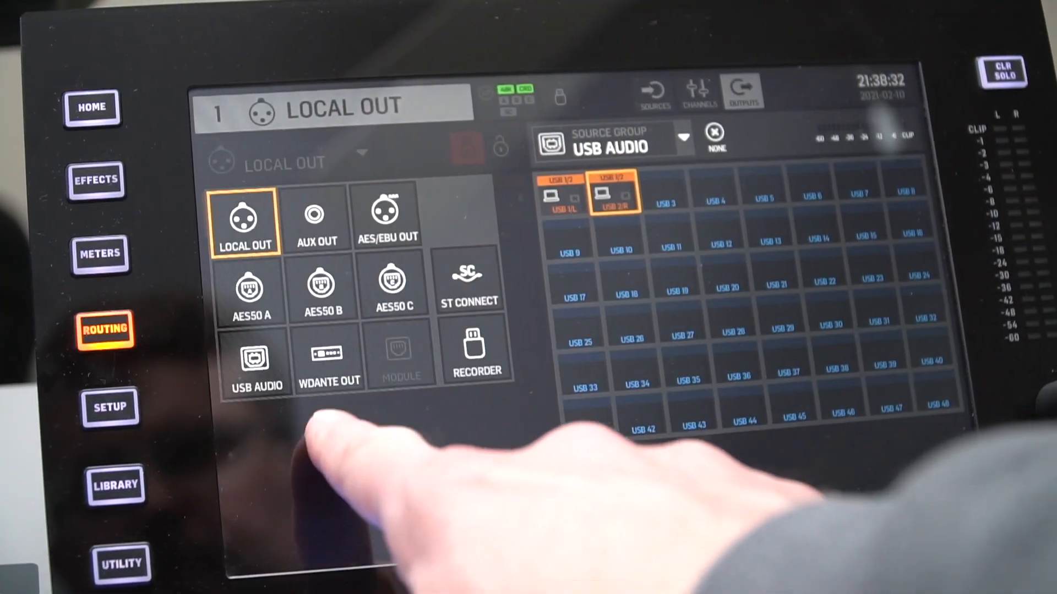
click(329, 362)
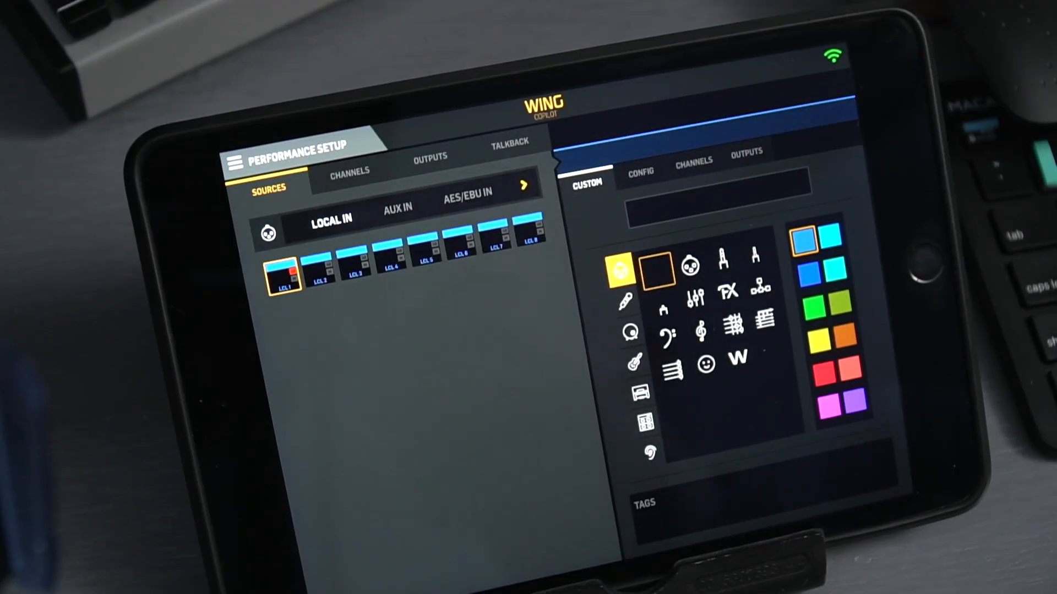
Step: Verify the connection to console STEVE at 10.0.1.31, then return to Performance Setup
click(235, 162)
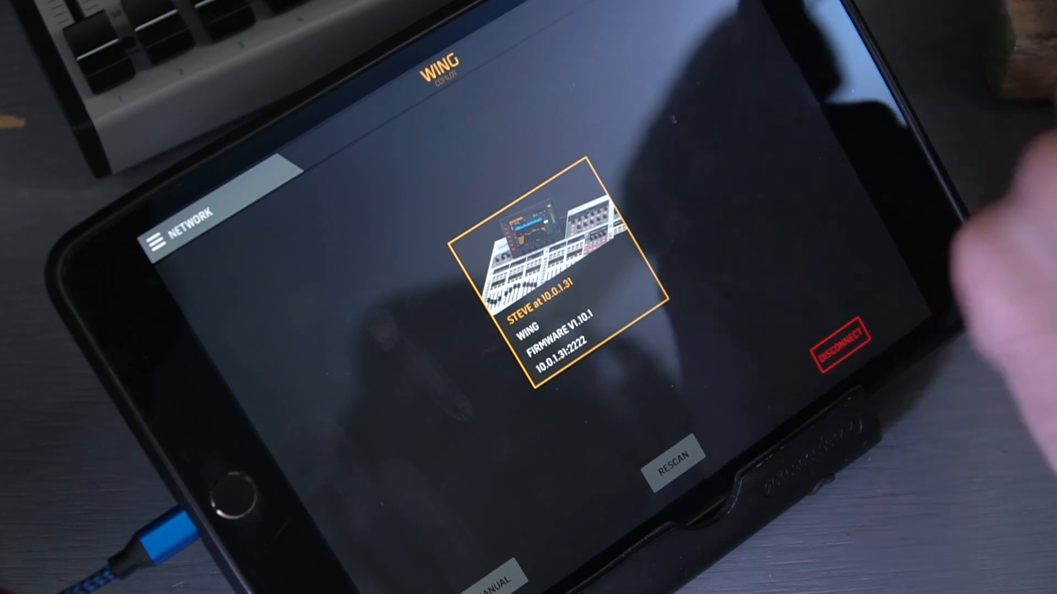
click(573, 270)
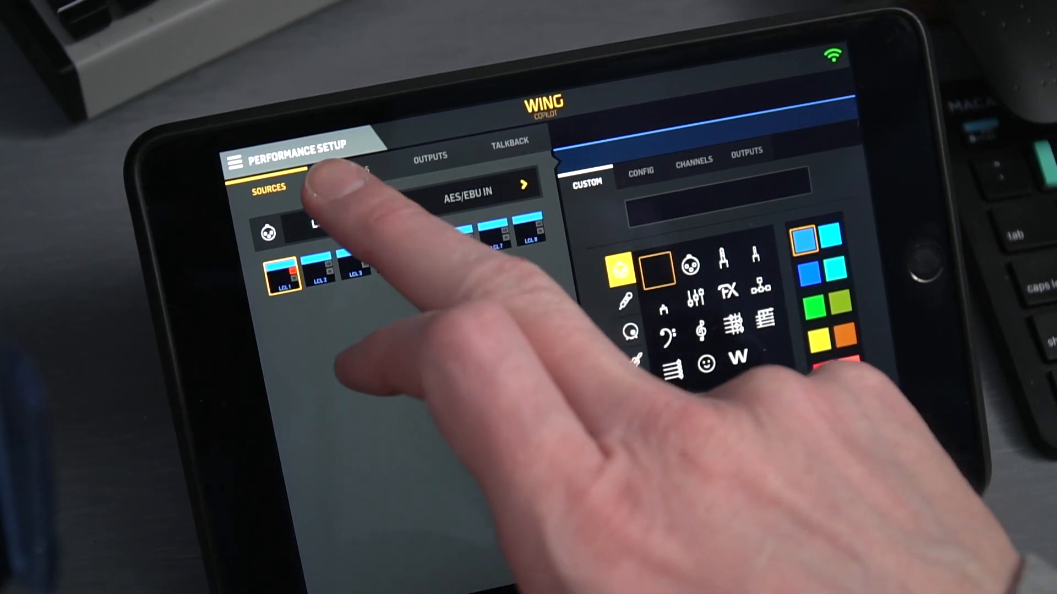
Step: Tour the Channels, Outputs and Talkback setup pages and rename channel 1 to 'Me'
click(349, 177)
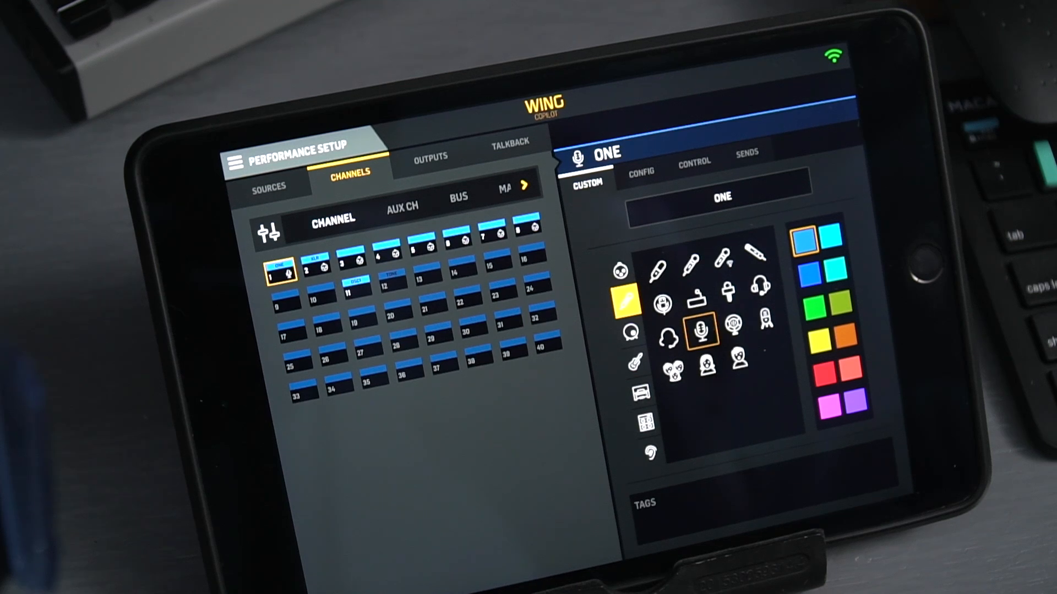
click(430, 156)
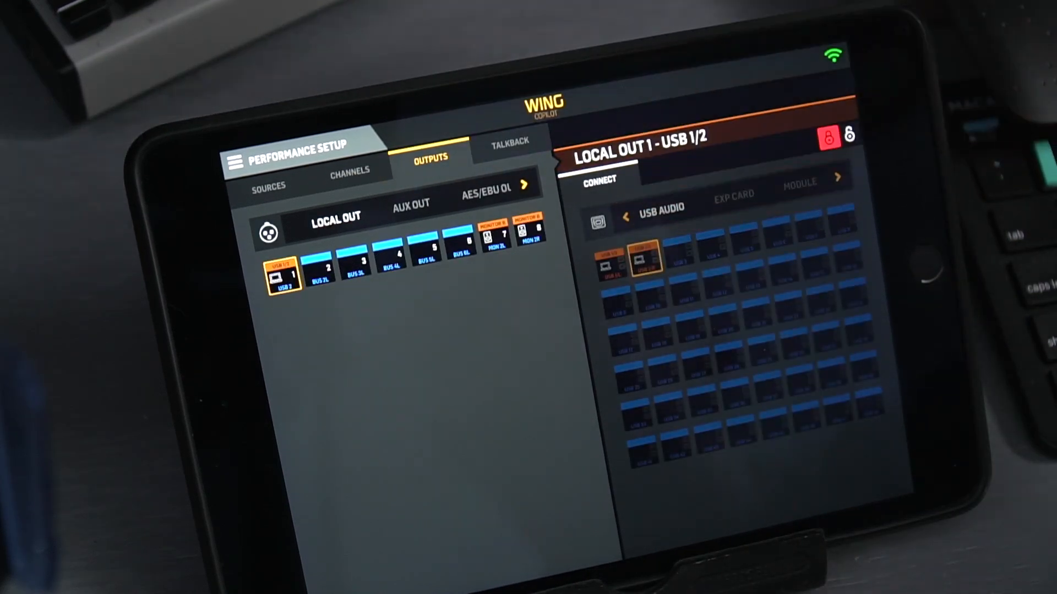
click(510, 147)
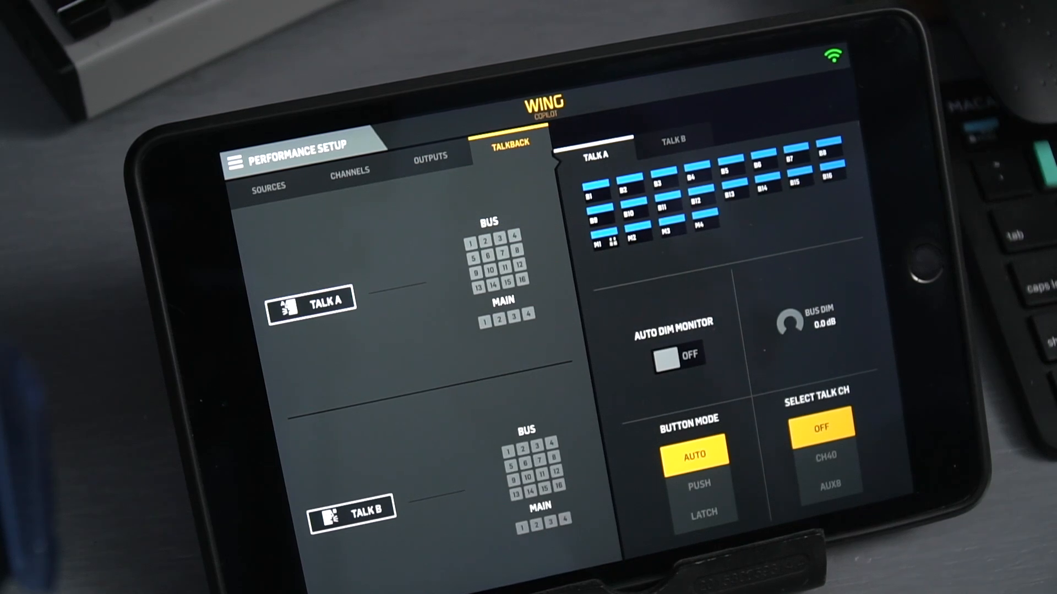
click(268, 185)
text(Me)
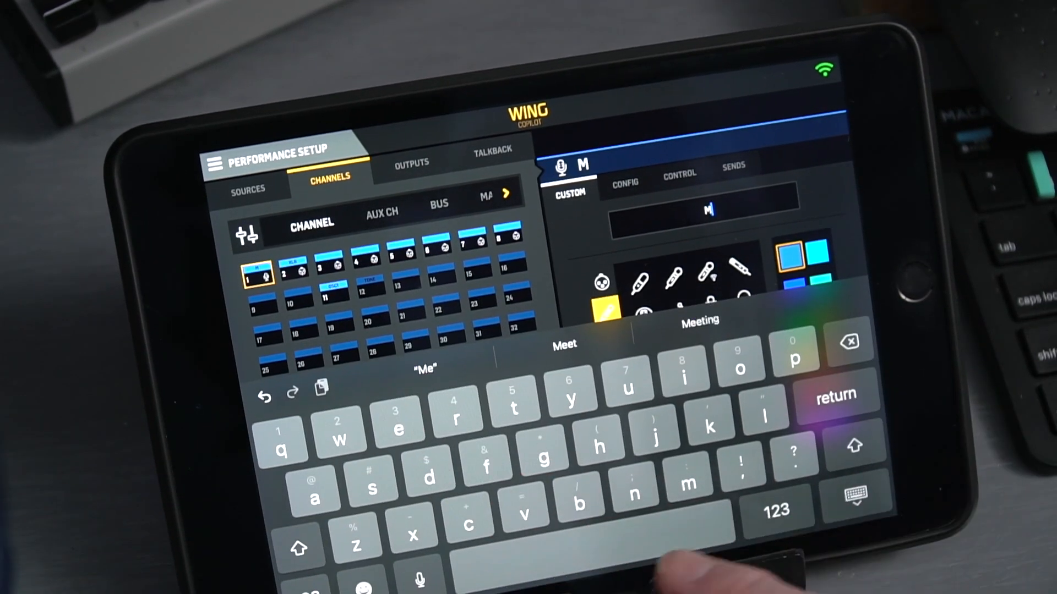
key(return)
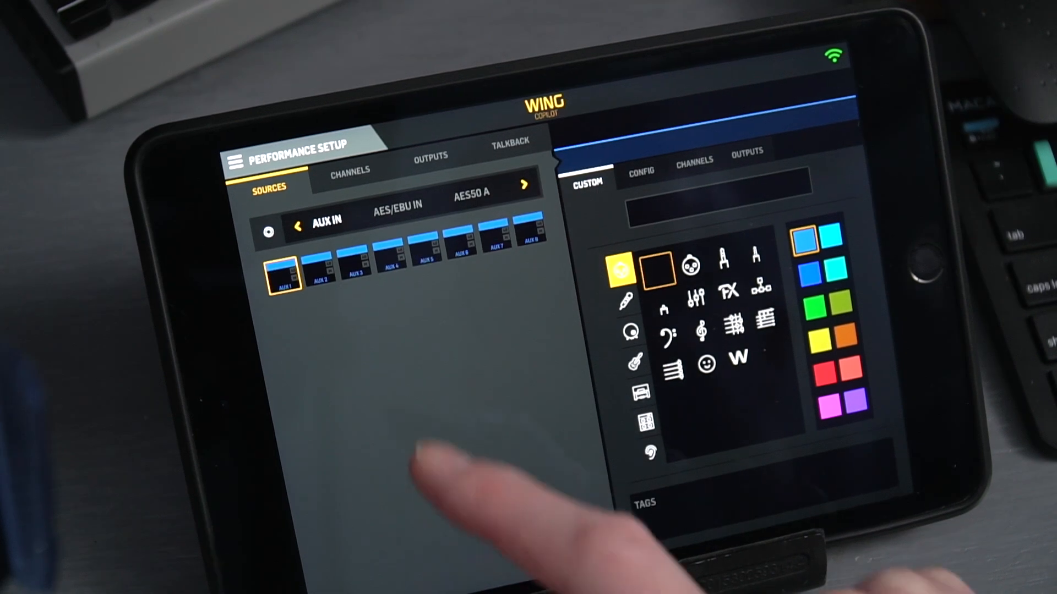
Step: Colour channel Me green and check Voice's 40 dB gain, pan, level and Local Out 1 routing
click(396, 203)
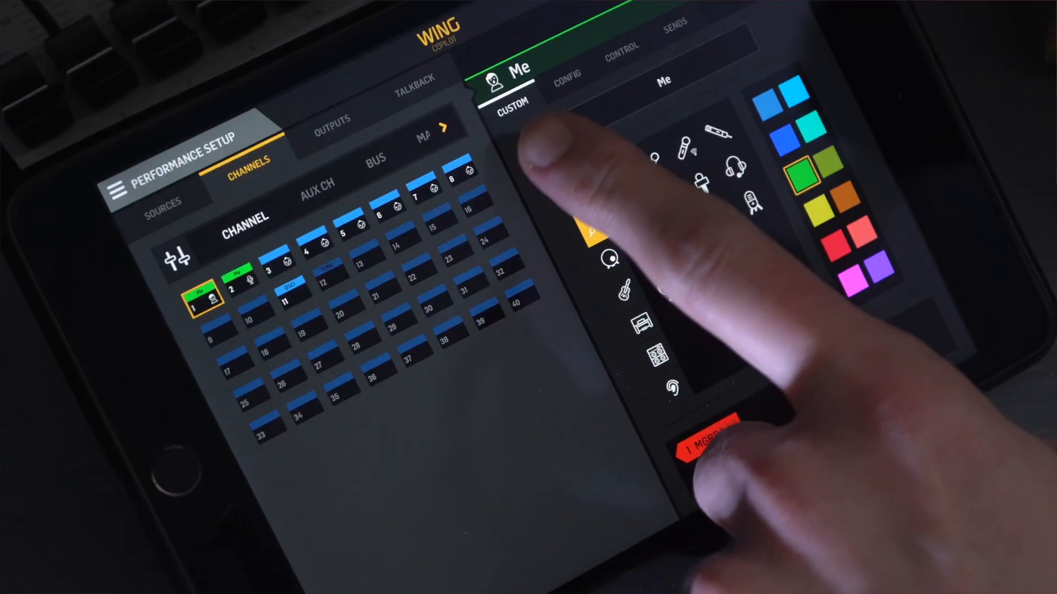
click(568, 72)
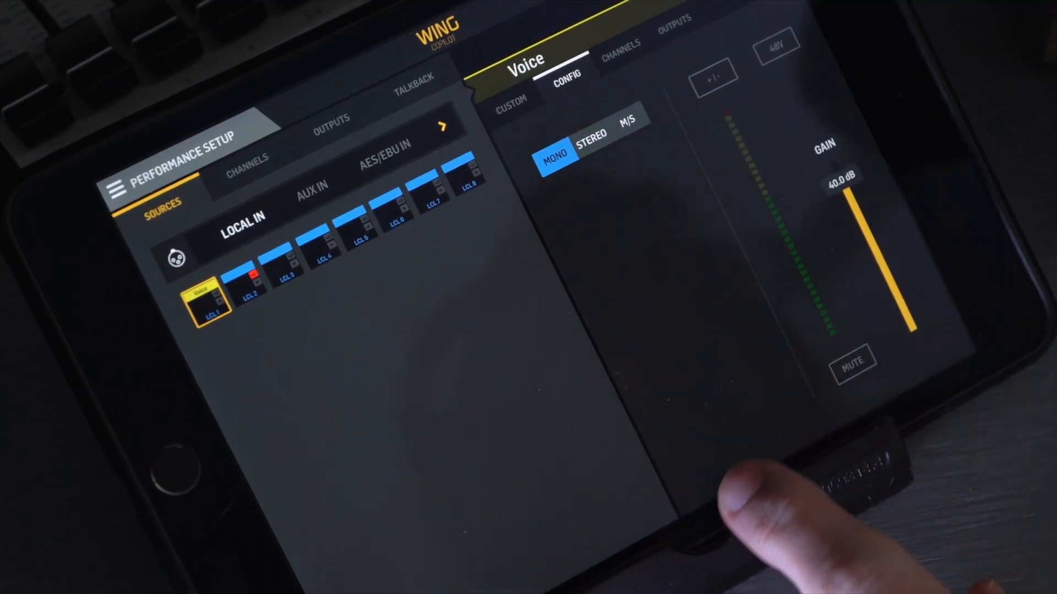
mouse_move(775, 486)
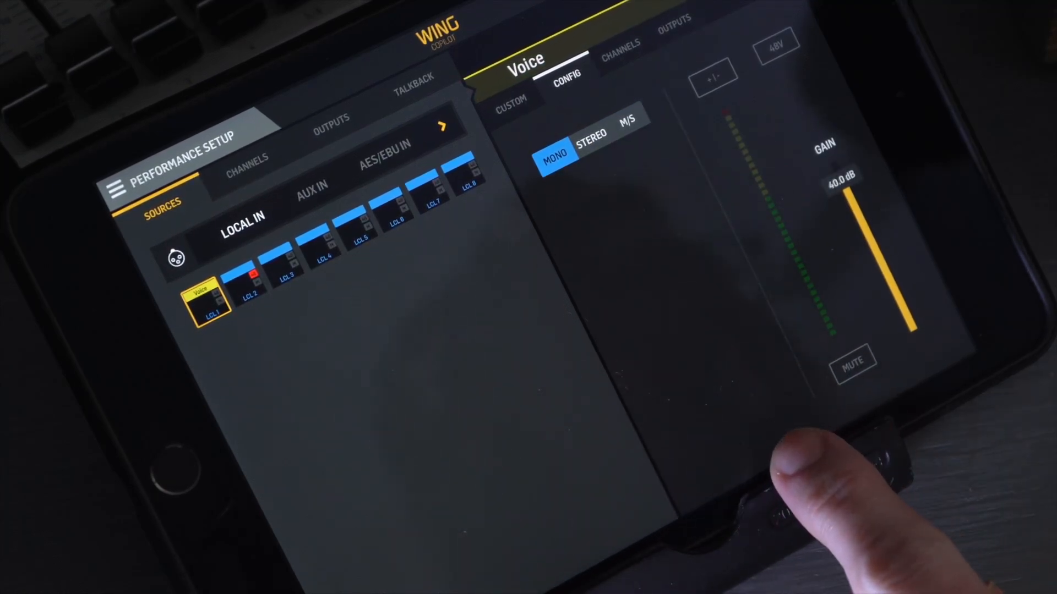
click(247, 162)
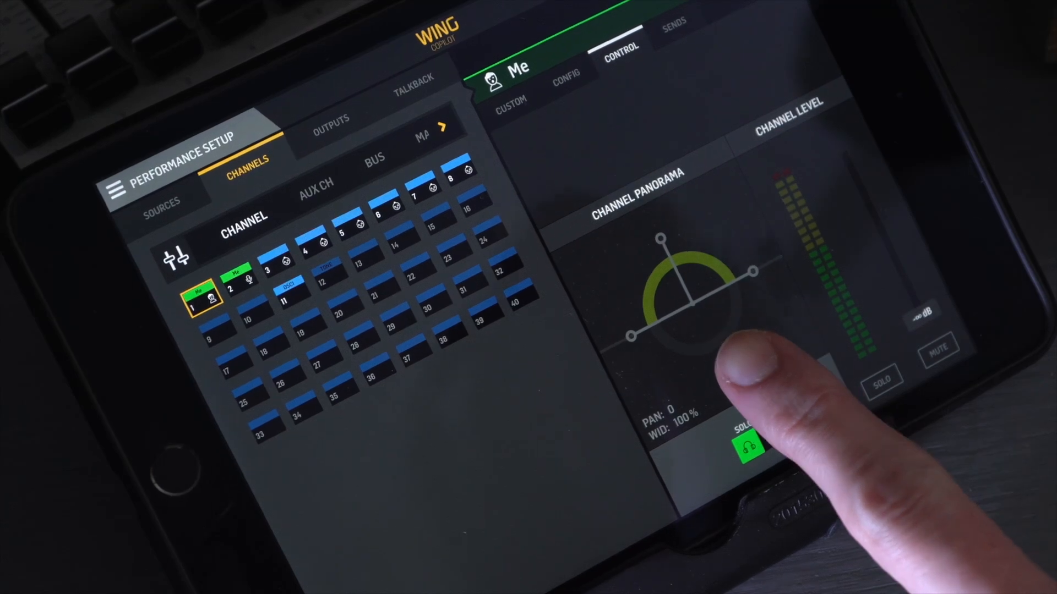
click(744, 448)
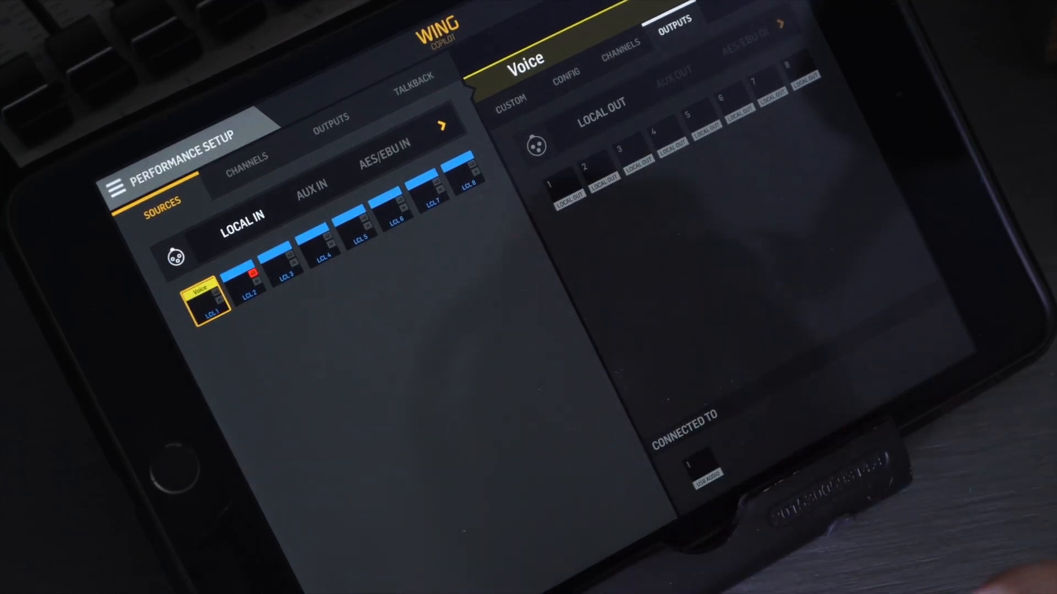
Step: Show the Recorder output group with its USB Audio connection grid
click(331, 124)
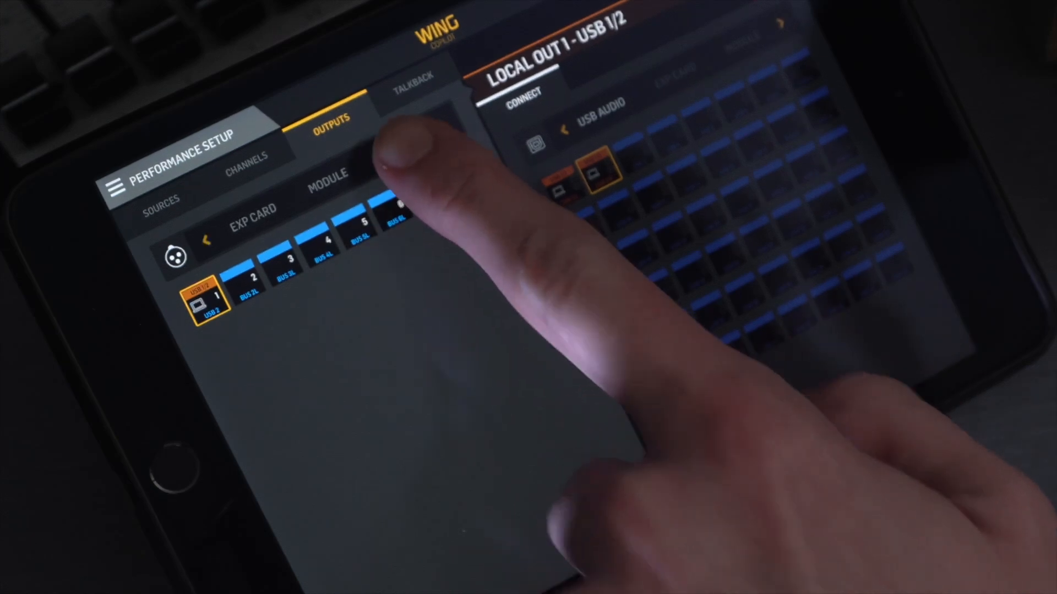
click(403, 138)
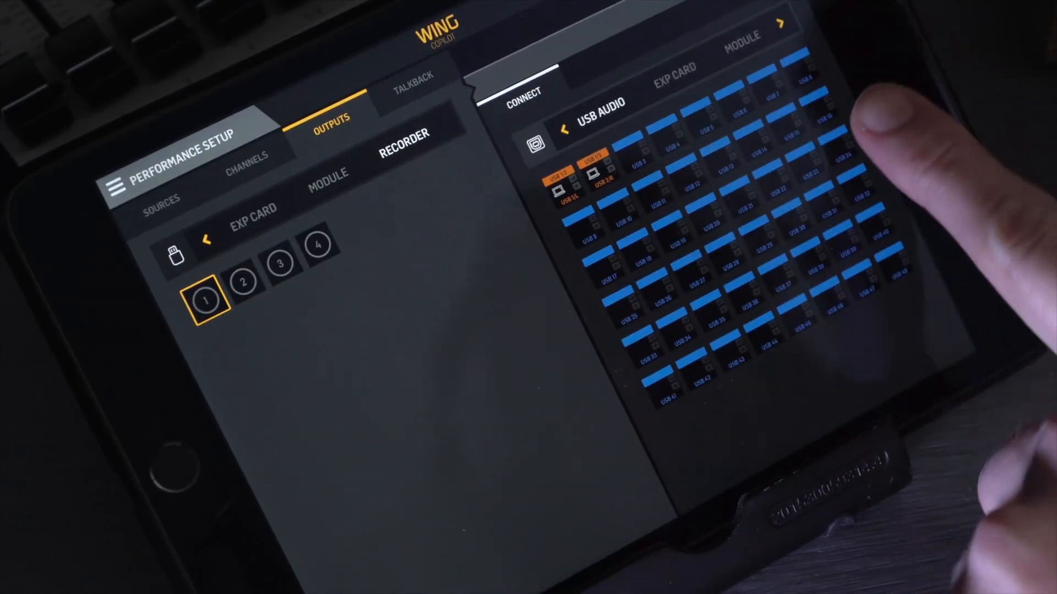
click(414, 79)
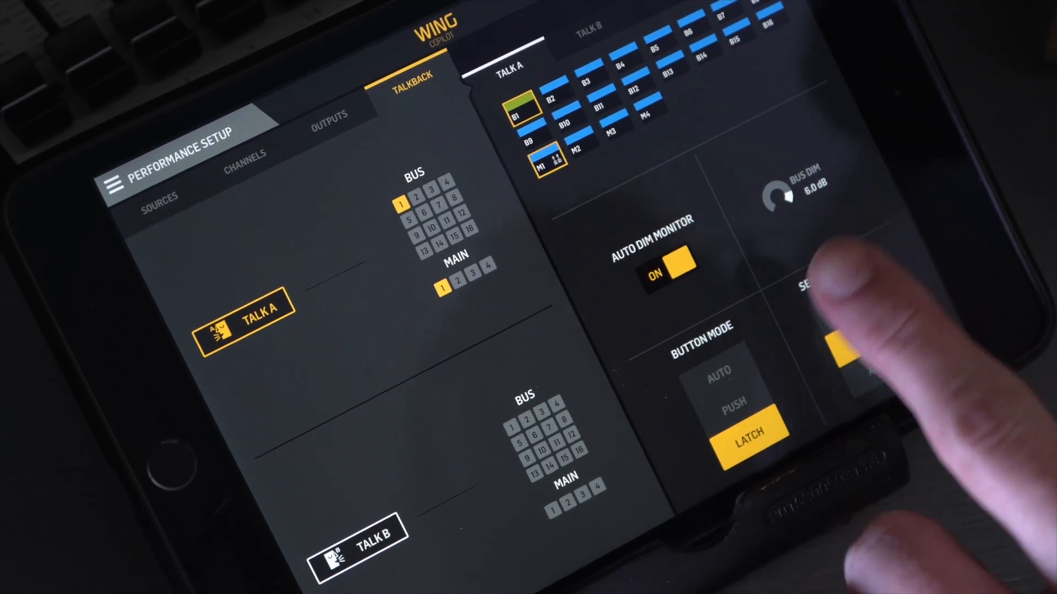
Step: Assign Talk A to bus 1 and main 1 with auto dim, 6 dB bus dim and latch
click(865, 338)
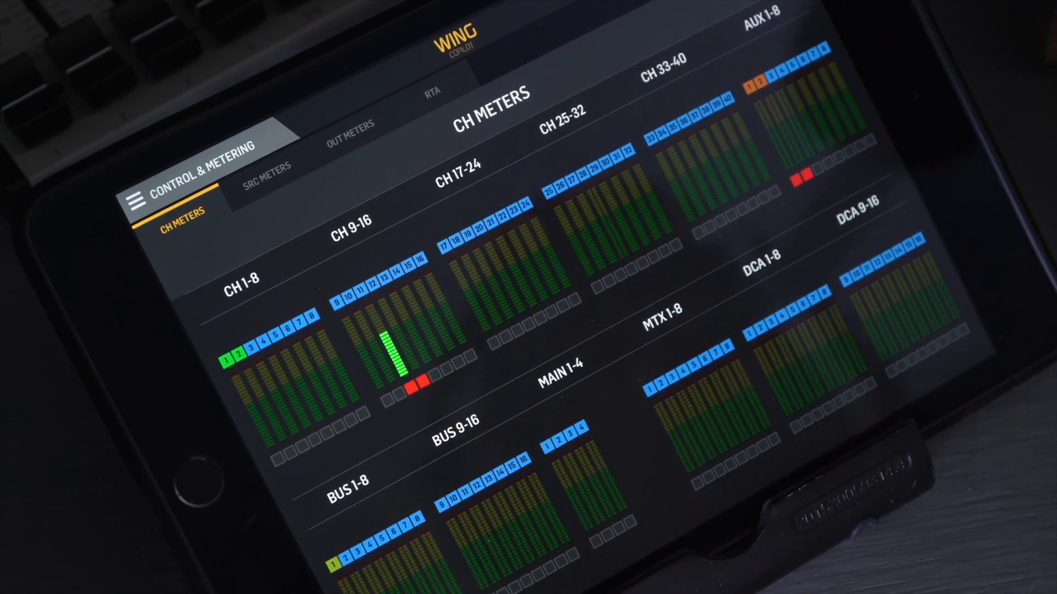
Step: Browse source meters for AES50 A, USB Audio and expansion card inputs, then the output meters
click(260, 174)
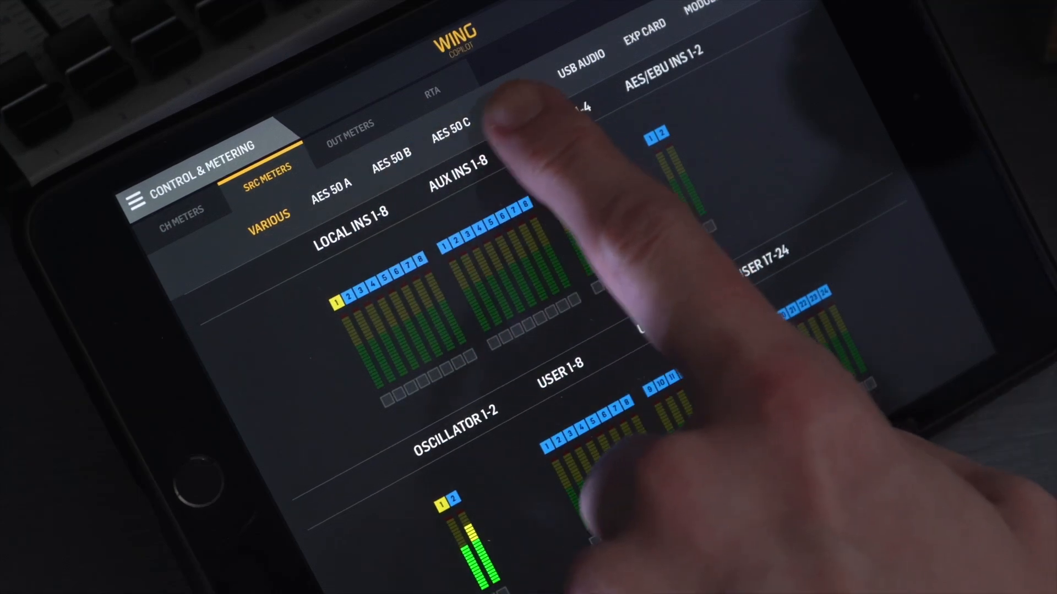
click(331, 182)
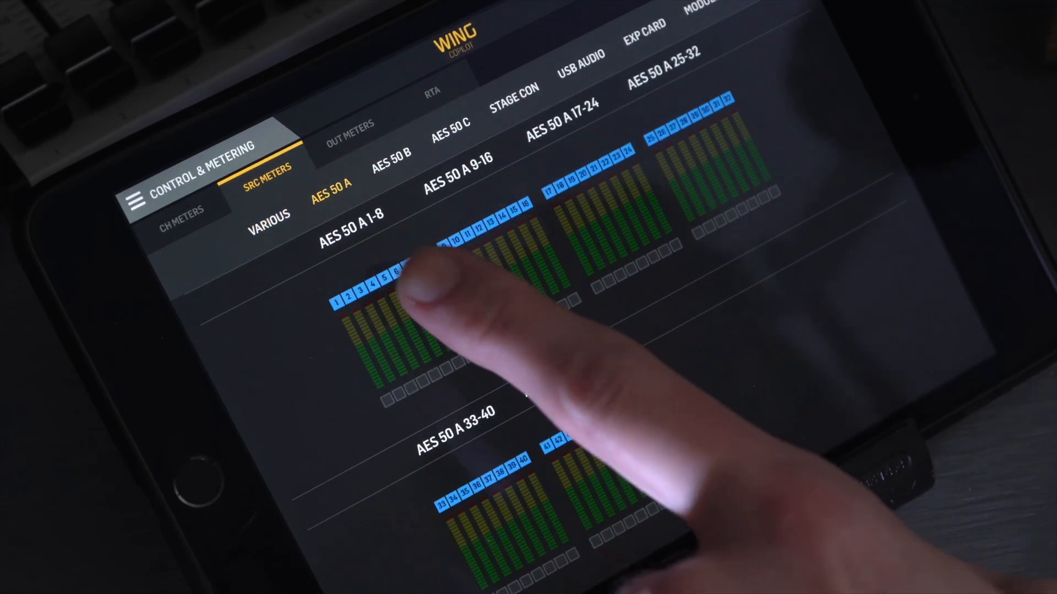
click(578, 57)
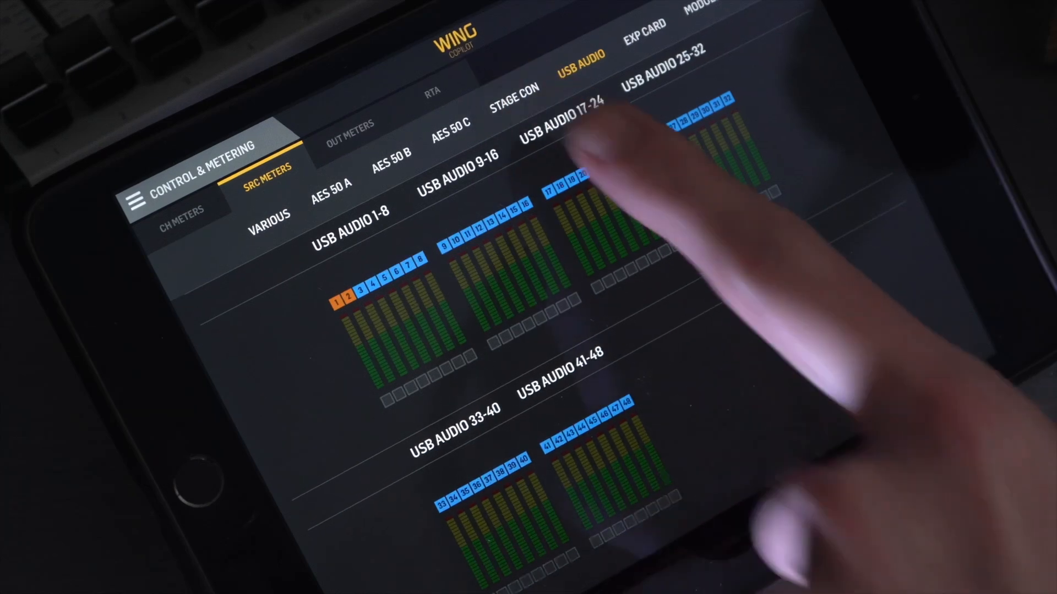
click(645, 27)
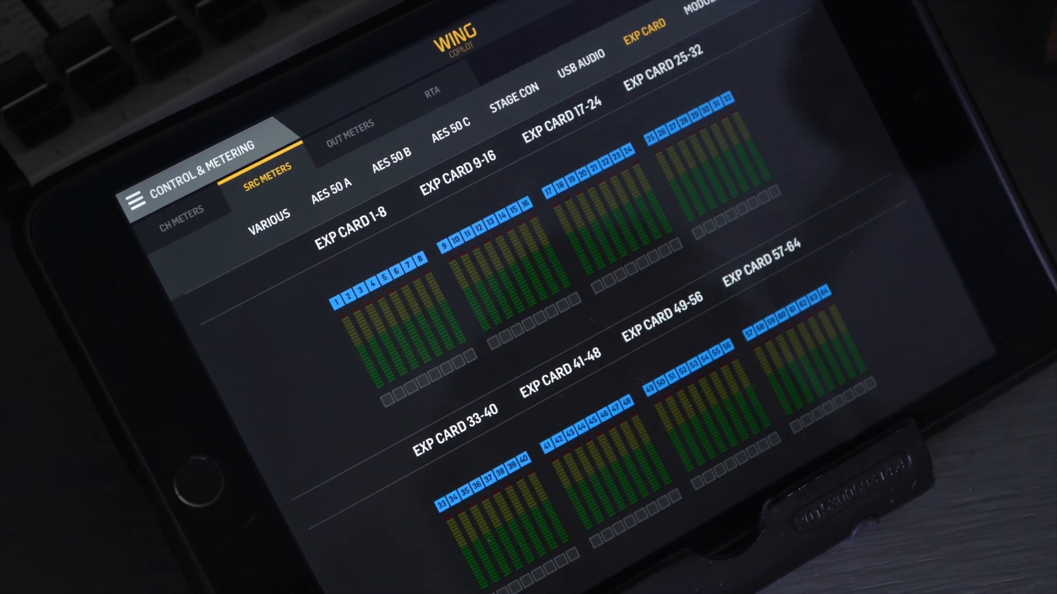
click(350, 126)
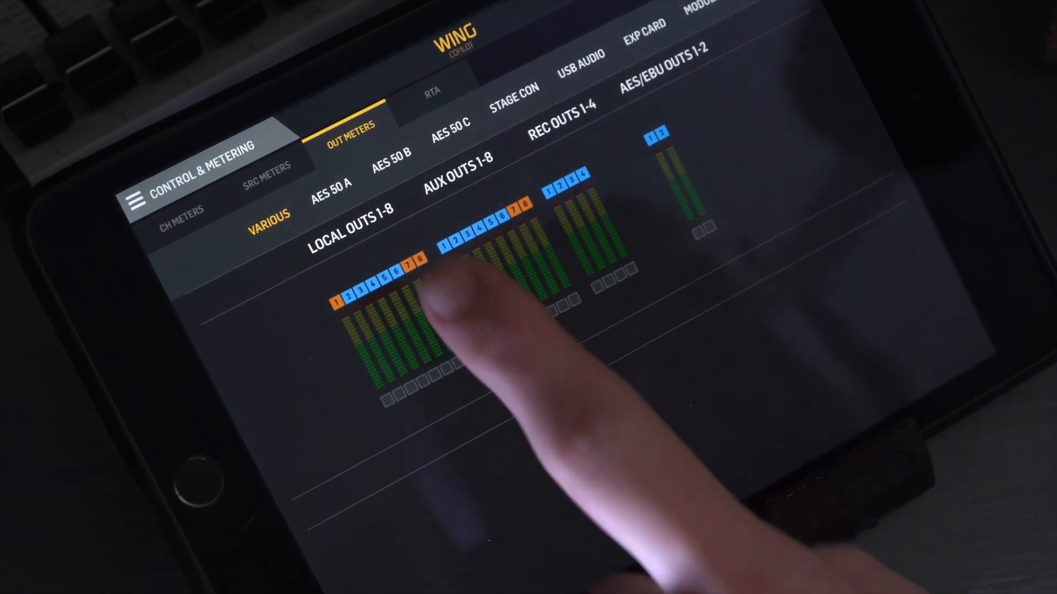
Step: Show the AES50 A and USB Audio output meters, then bring up the real-time analyser
click(331, 184)
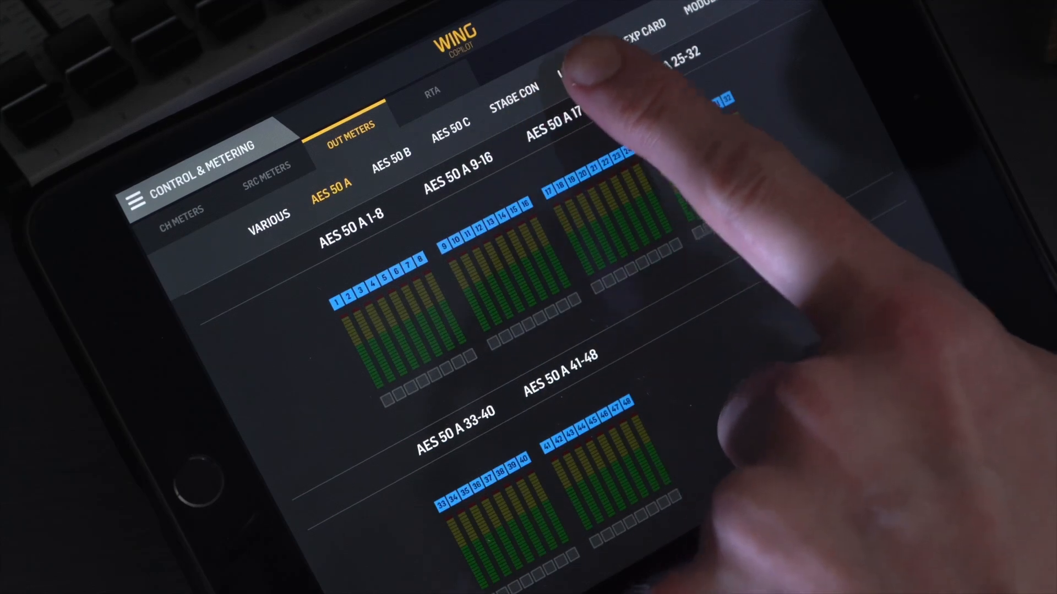
click(576, 54)
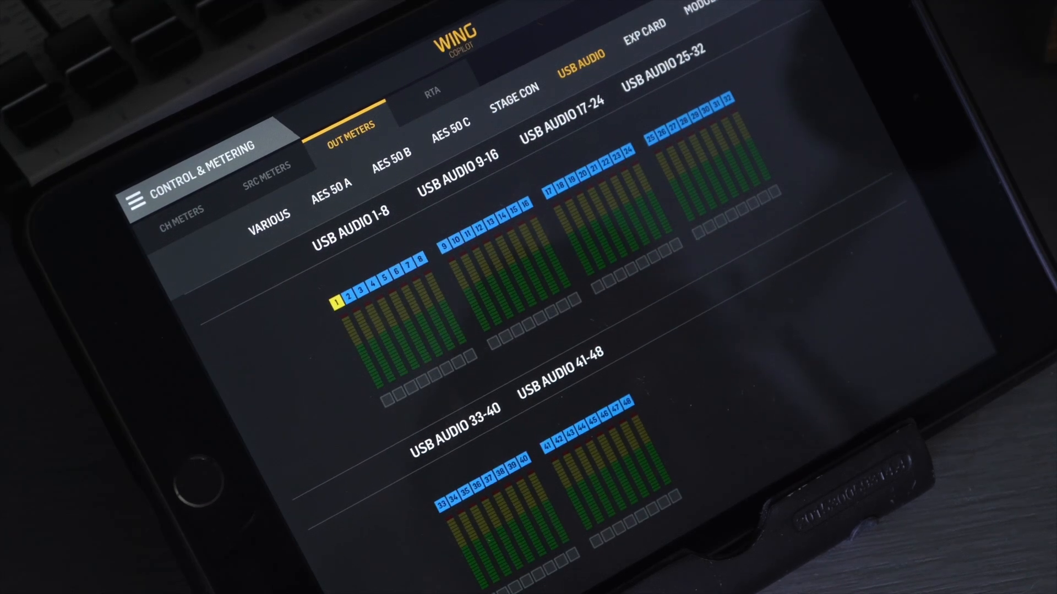
click(430, 93)
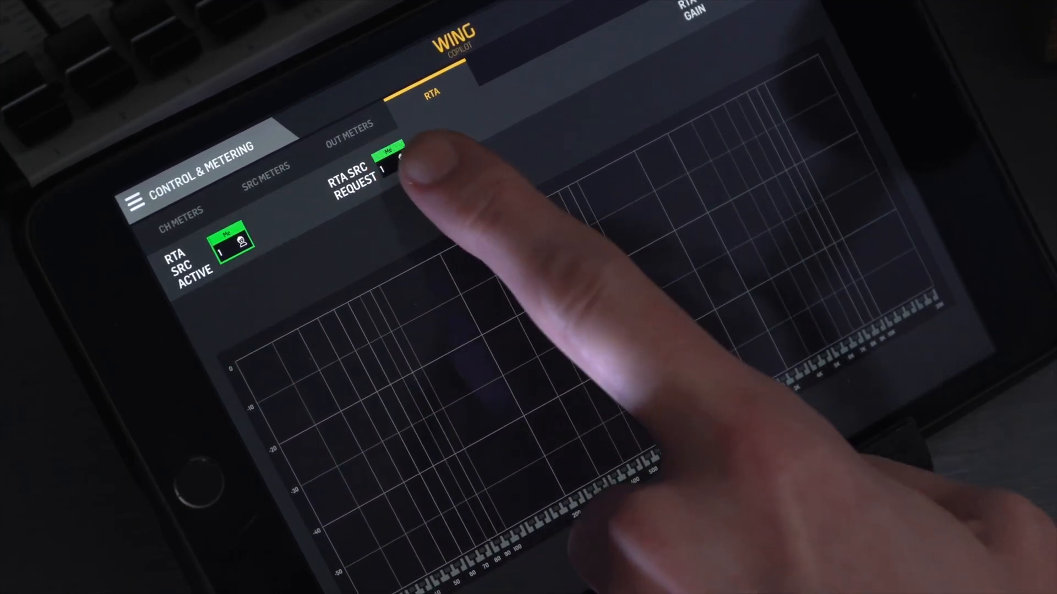
Step: Choose channel 1 as the RTA source to display its live spectrum
click(394, 165)
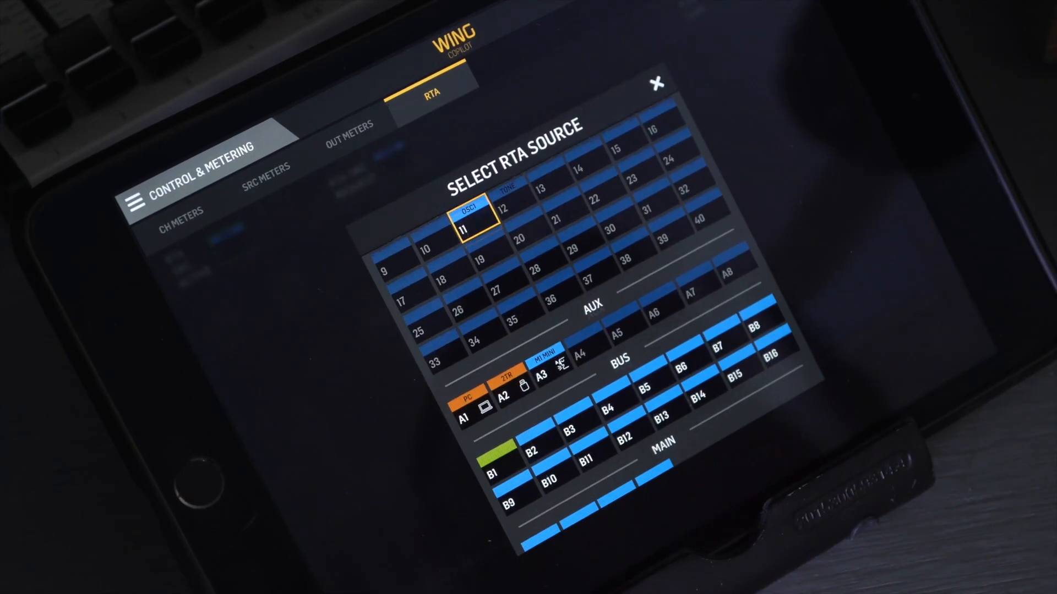
click(470, 227)
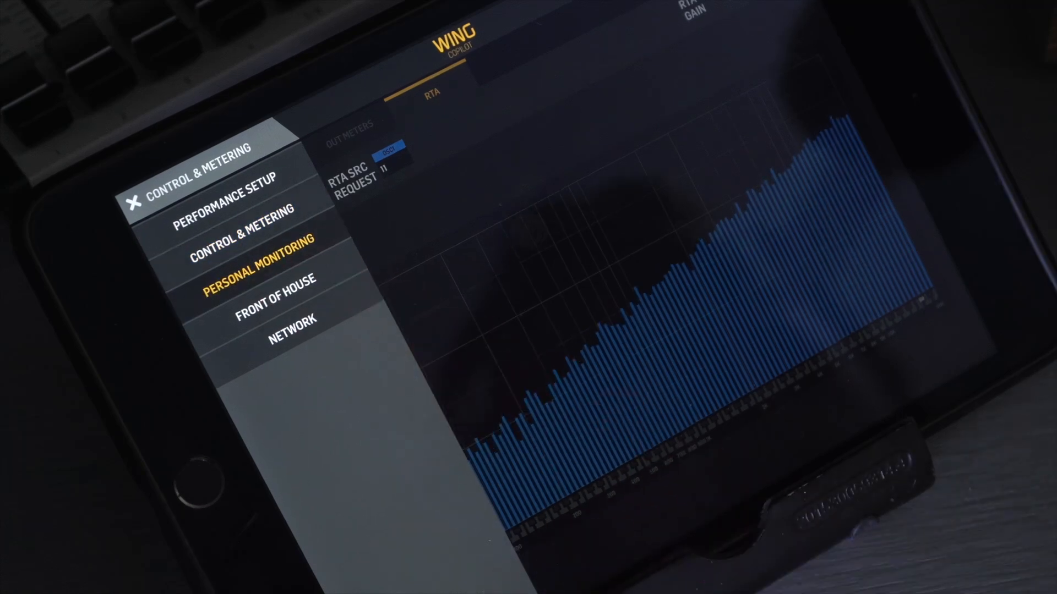
Step: Open Personal Monitoring, view channels 13–24, and select Bus 1 as the mix
click(255, 259)
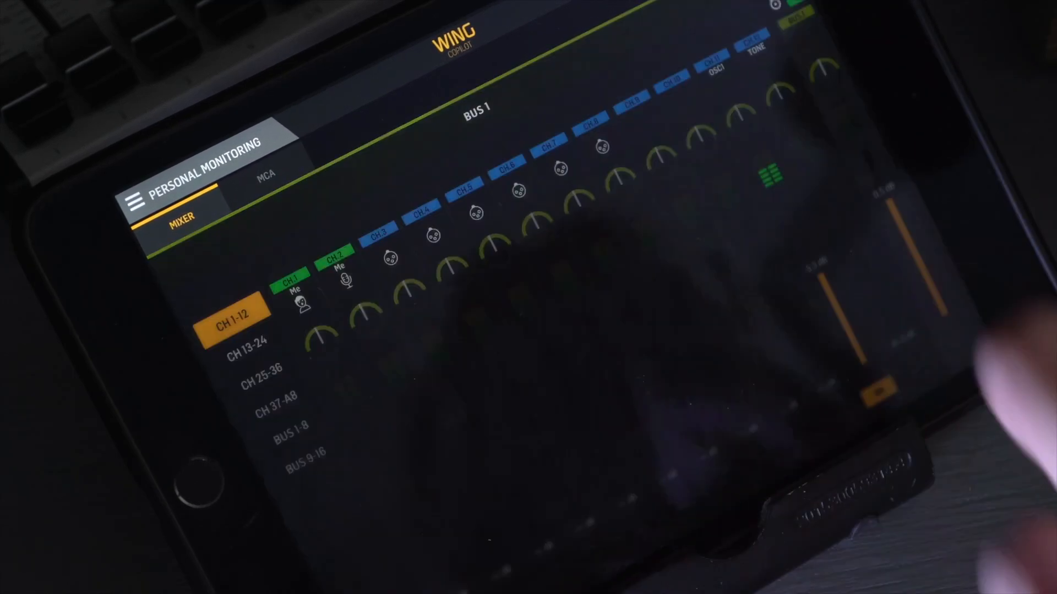
click(475, 109)
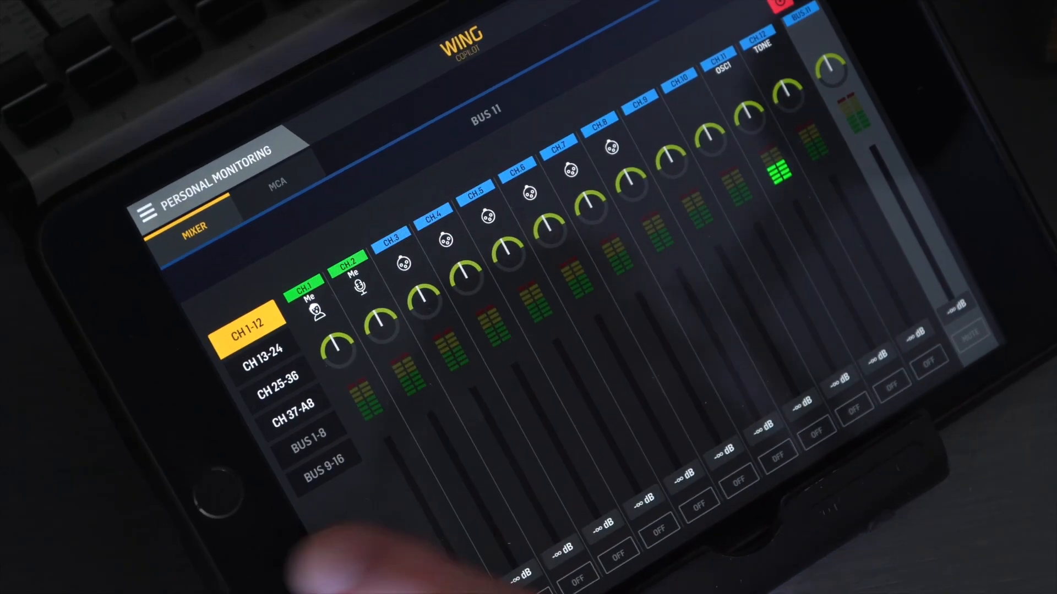
click(264, 354)
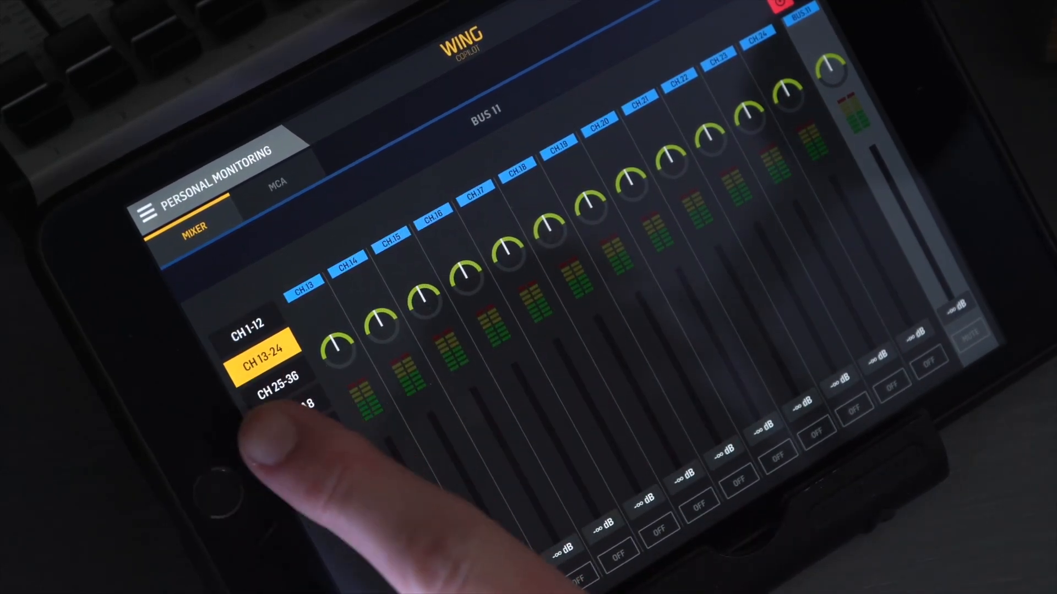
click(248, 324)
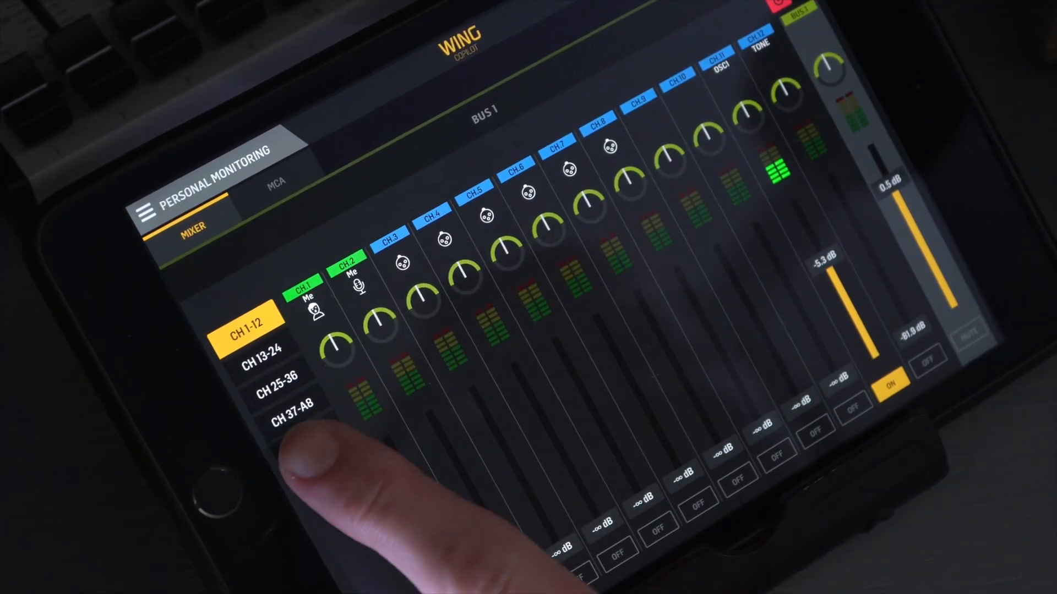
Step: Browse Bus 1's buses 1–8 and channels 1–12 and 25–36, then show MCA assignments
click(310, 438)
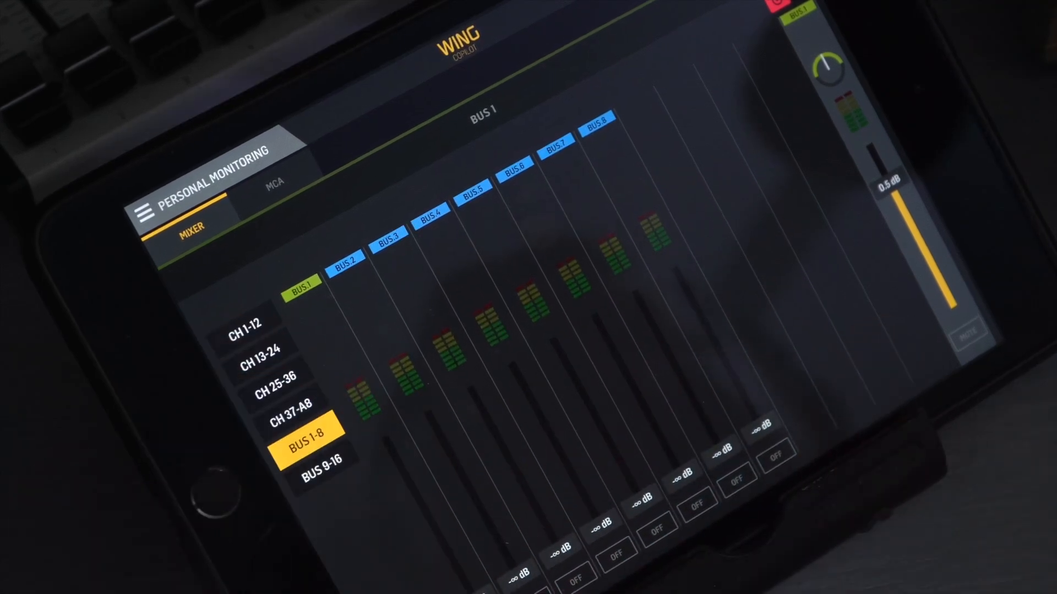
click(246, 324)
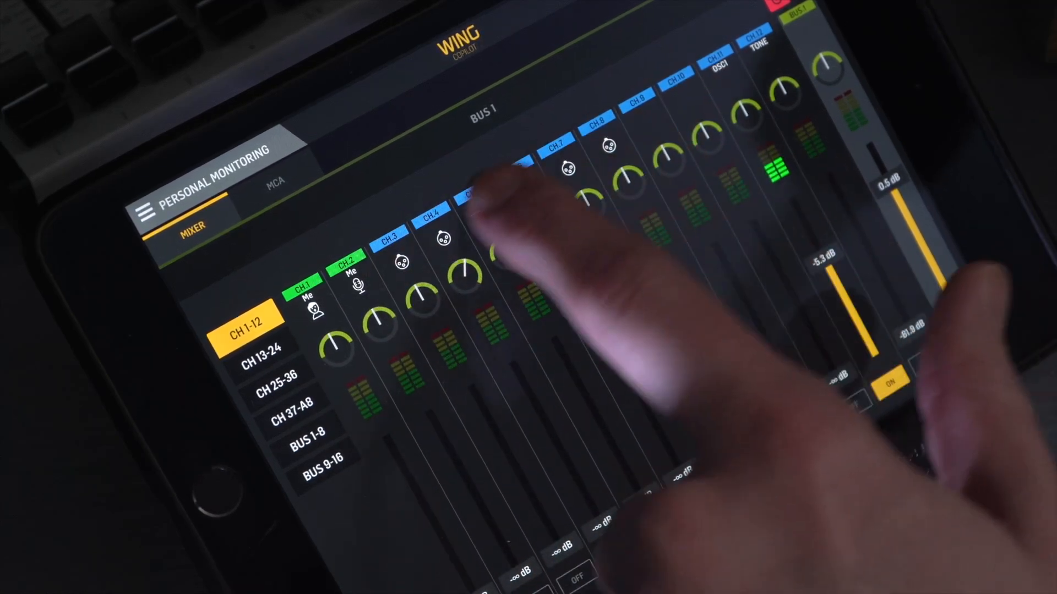
click(273, 376)
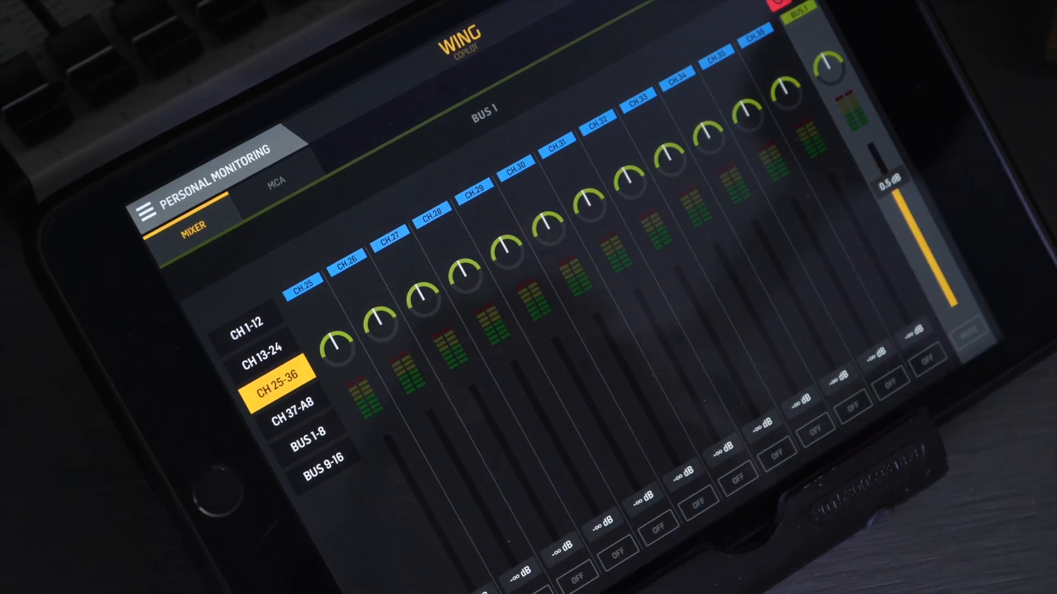
click(275, 180)
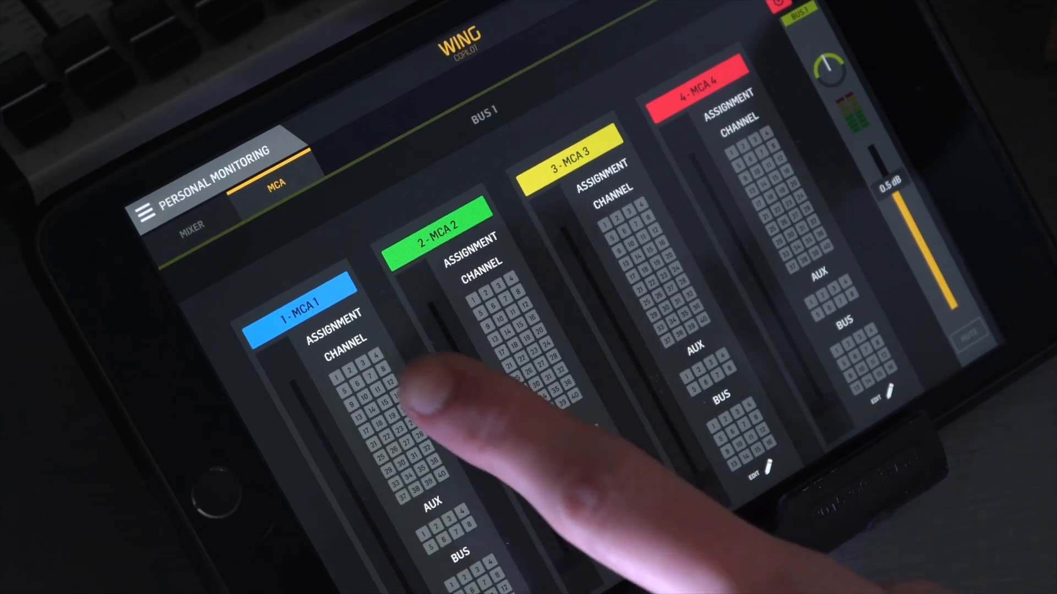
Step: Return to the Bus 1 monitor mixer and open the app section menu
click(193, 225)
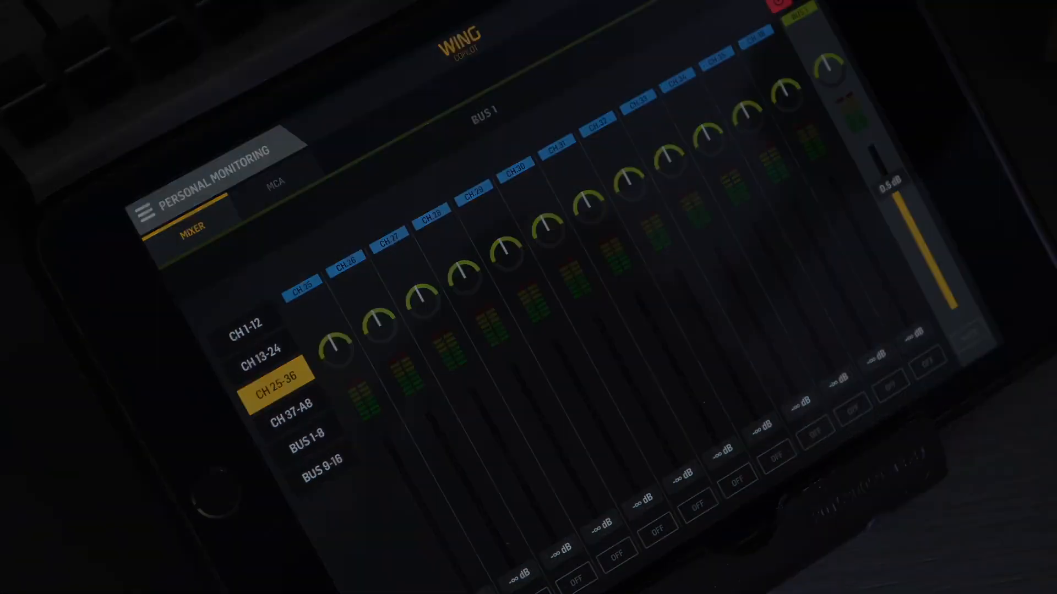
click(146, 212)
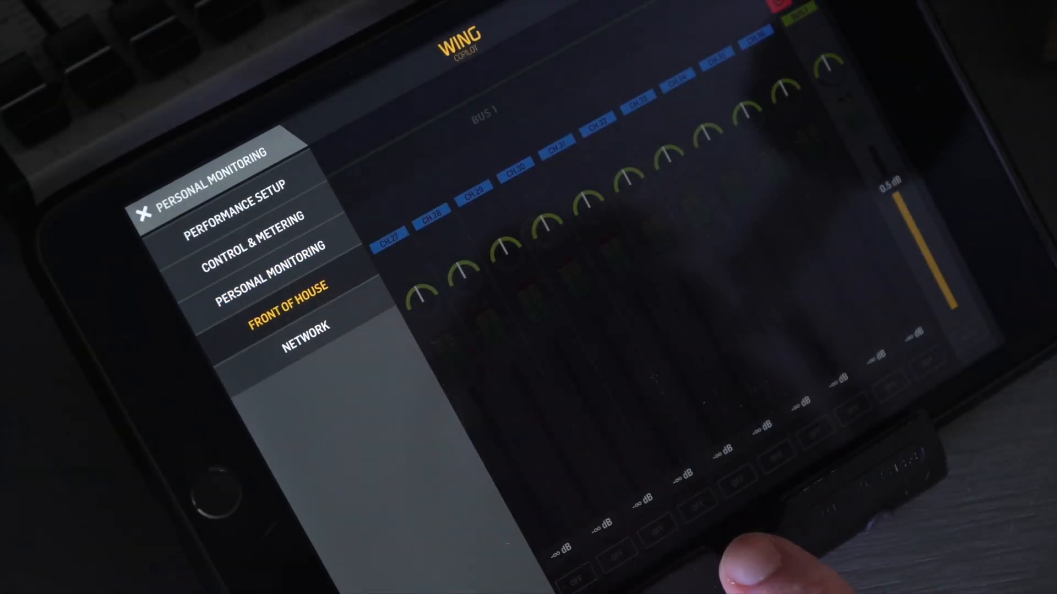
Step: Open Front of House, switch strips to solo mode, and solo channels 6, 7 and 8
click(276, 301)
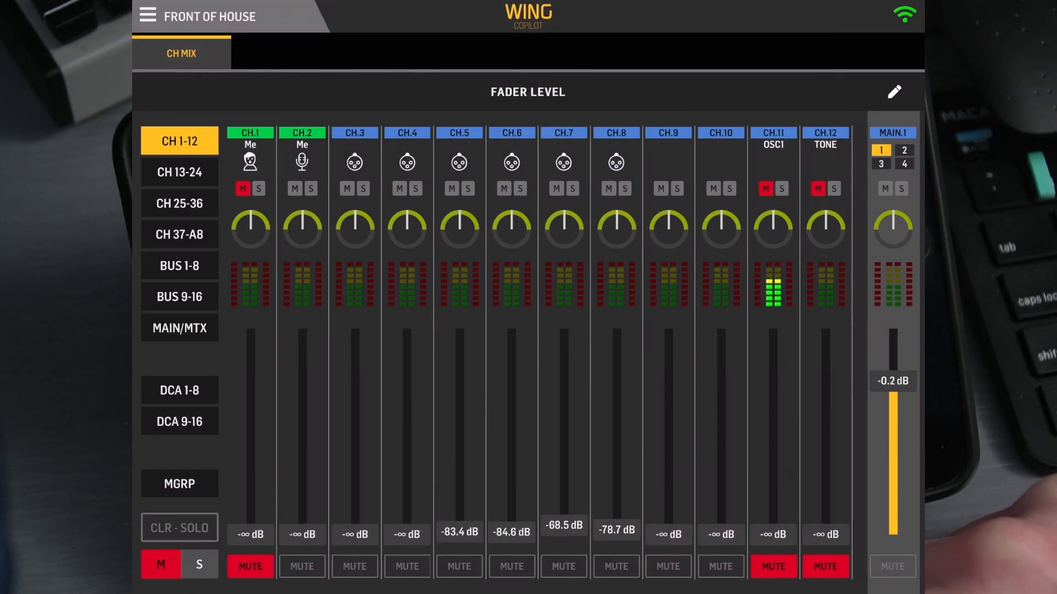
click(198, 565)
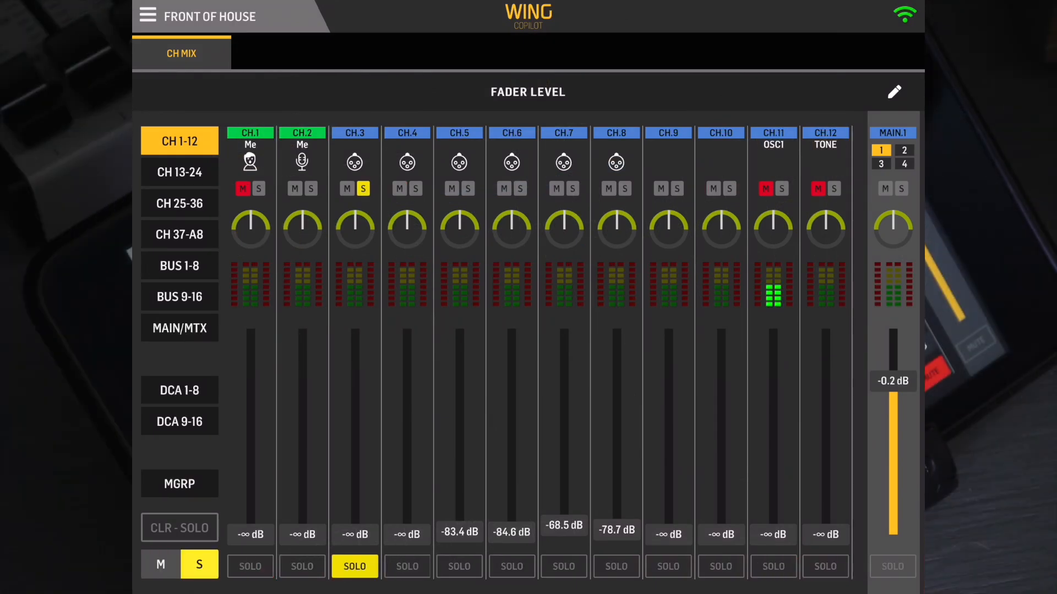
click(180, 528)
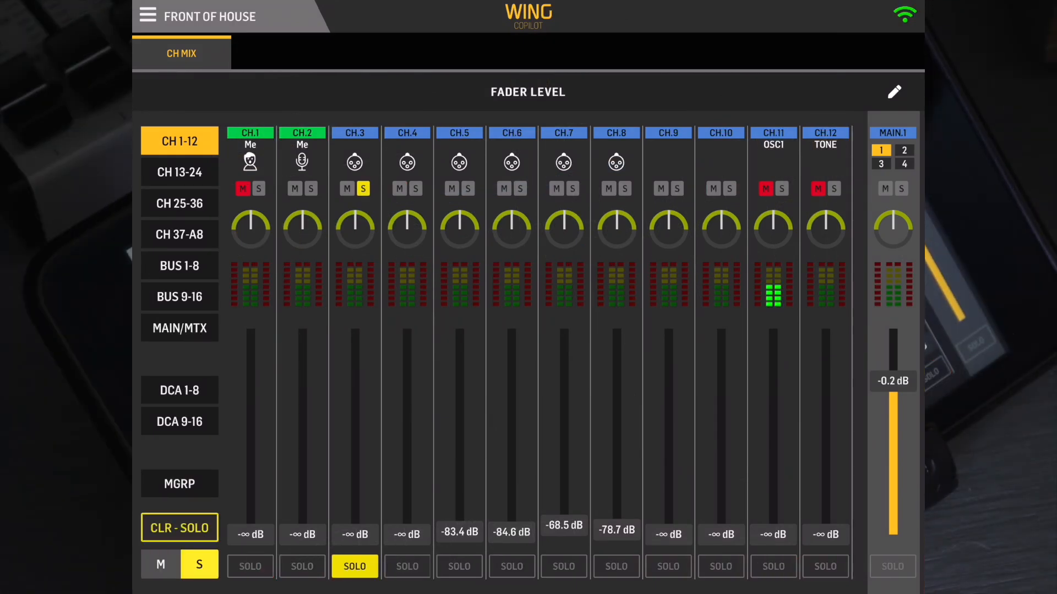
click(510, 567)
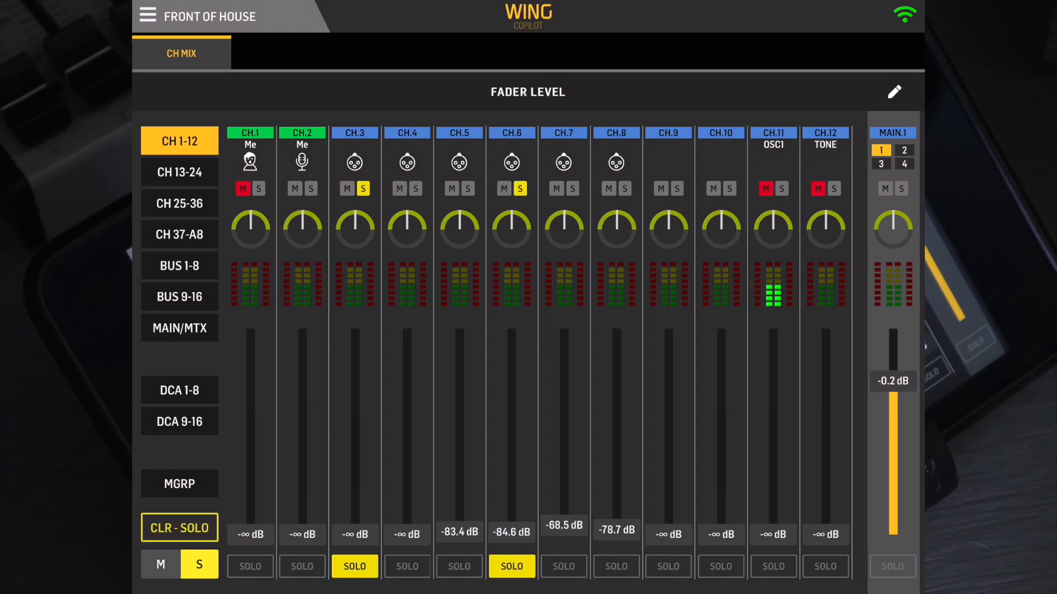
click(563, 566)
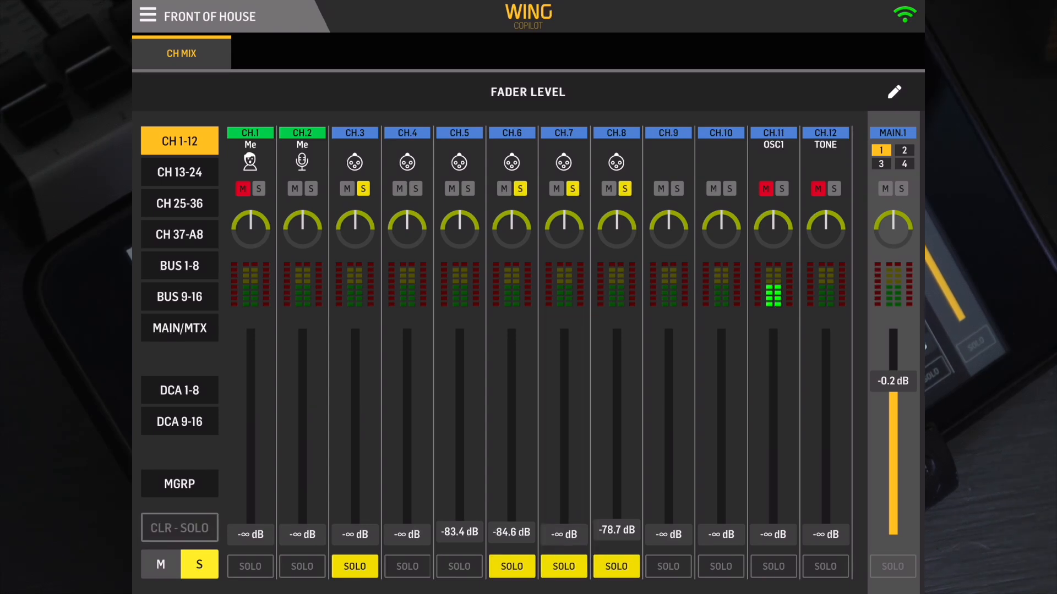
Step: Solo only channel 4, then oscillator channel 11, and bring up channel 1's input settings
click(179, 528)
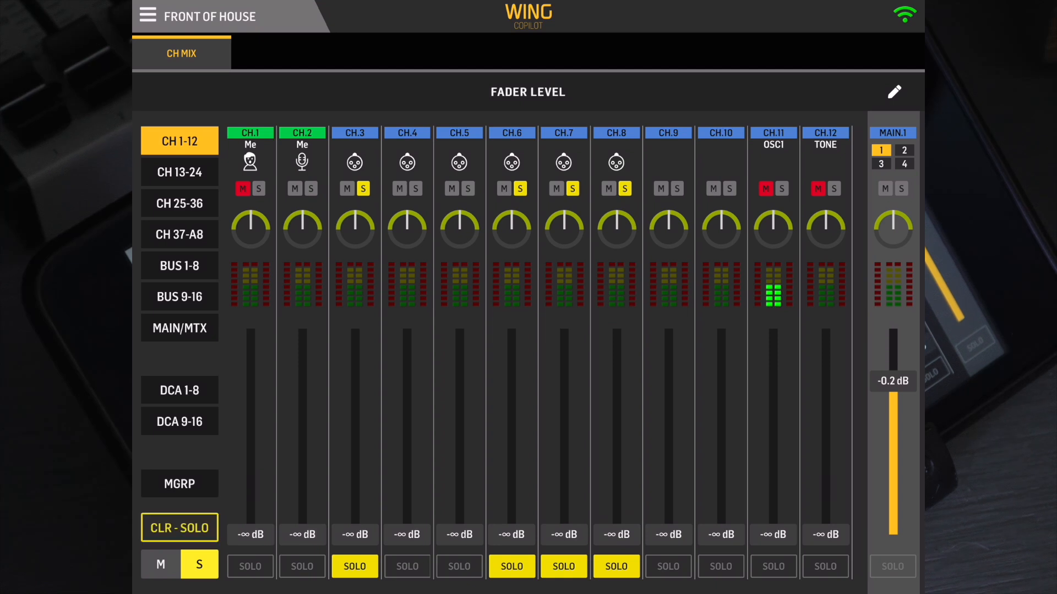
click(179, 528)
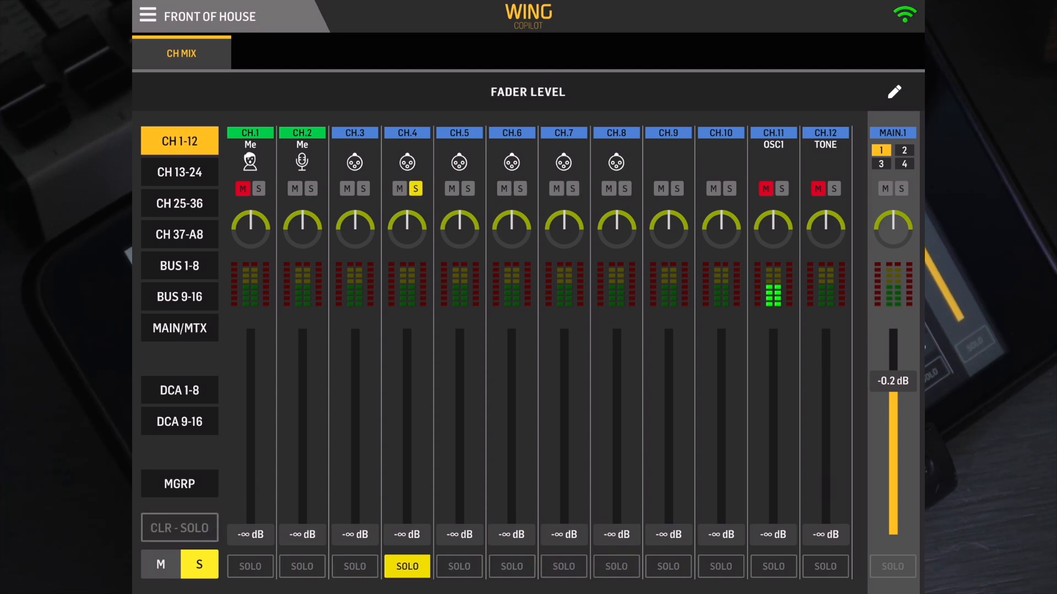
click(459, 566)
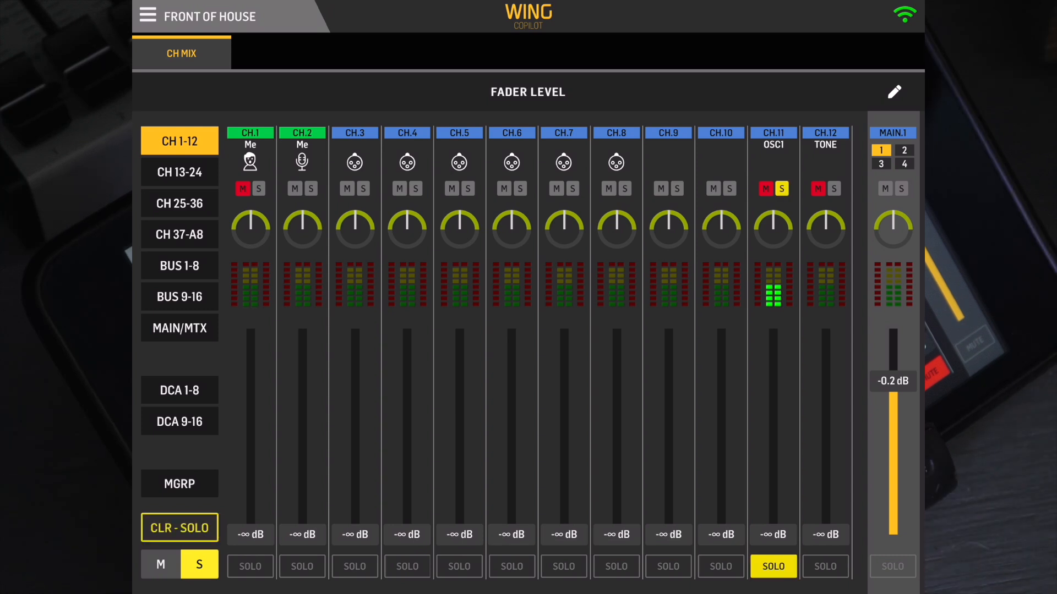
click(180, 528)
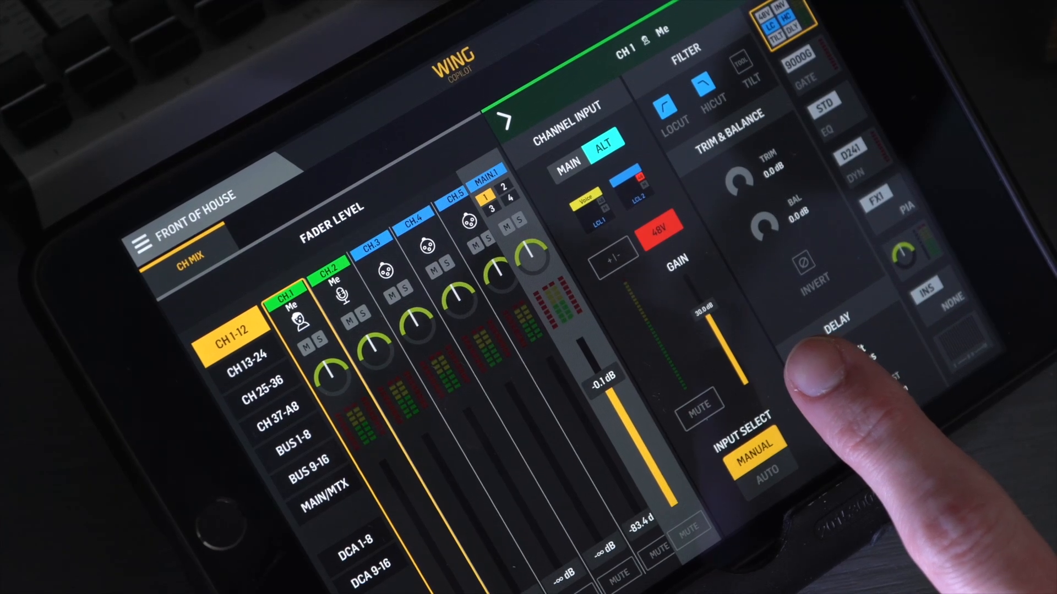
Step: Check channel 1's gate, then set its EQ model to Even 84
click(832, 337)
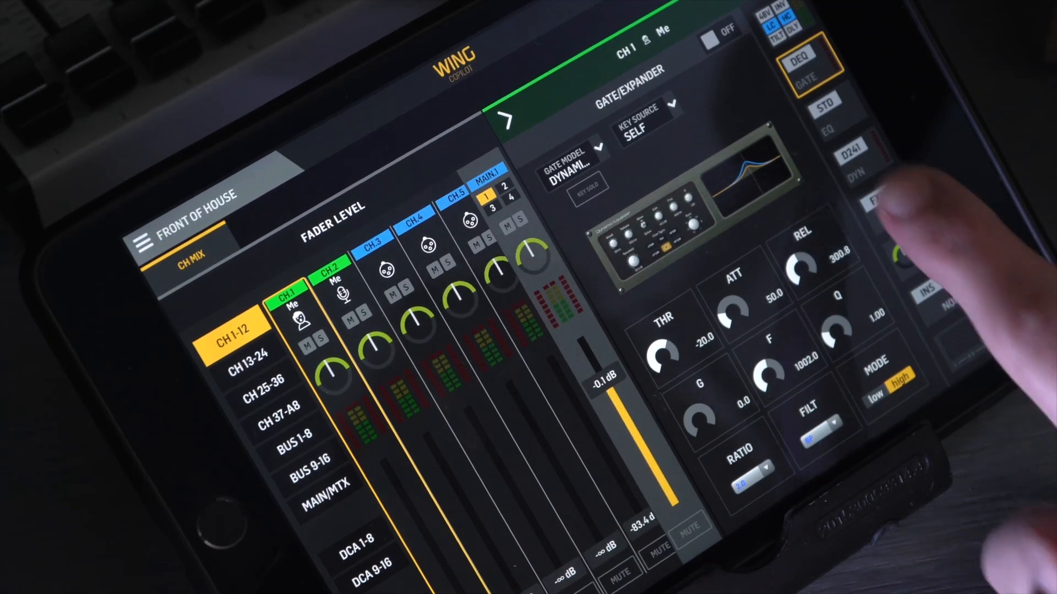
click(831, 107)
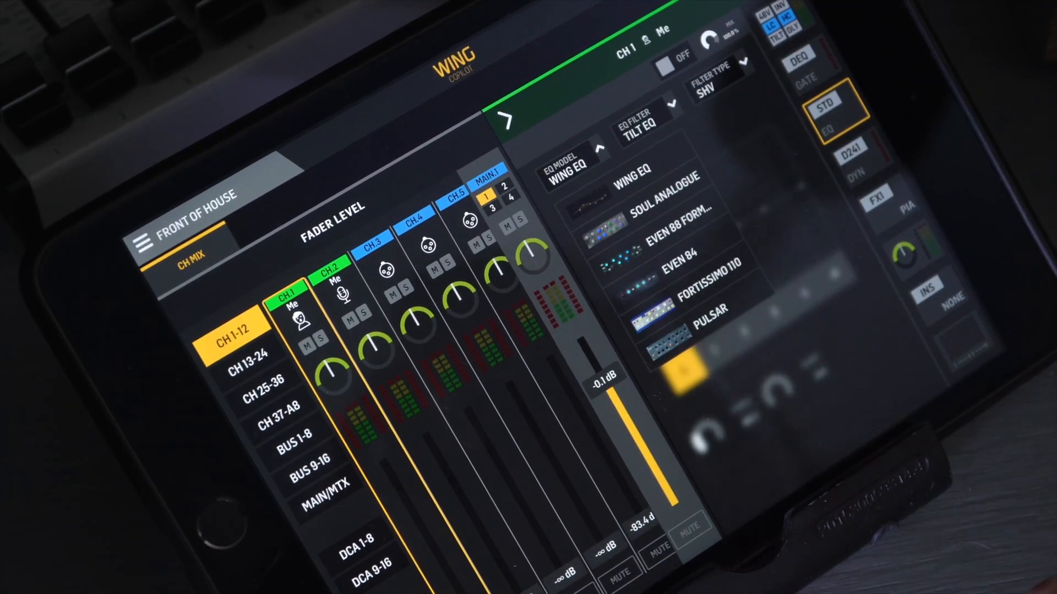
click(654, 263)
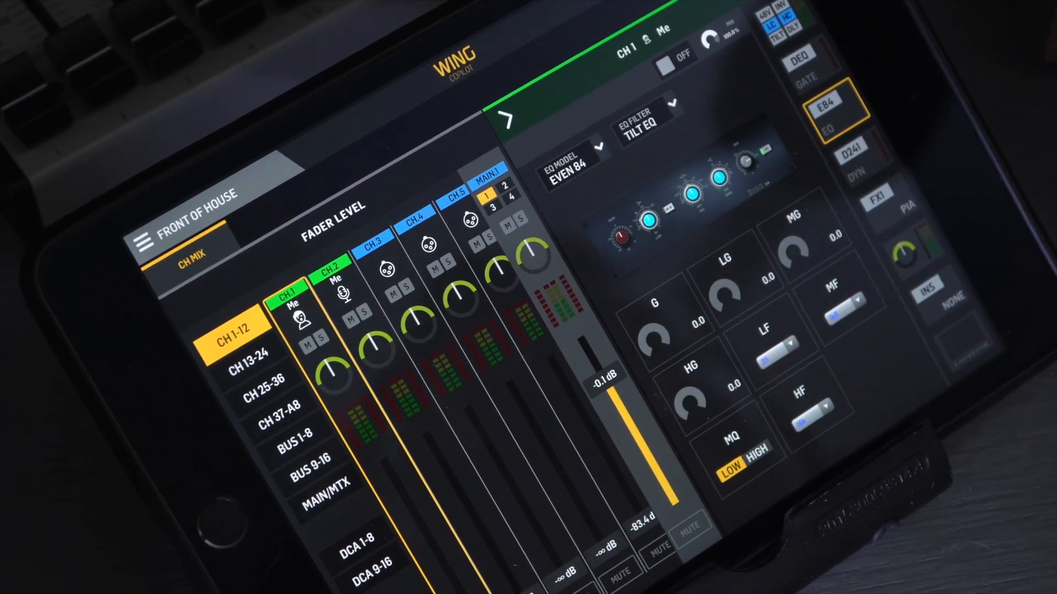
Step: Change channel 1's effect slot type to V-Room
click(890, 199)
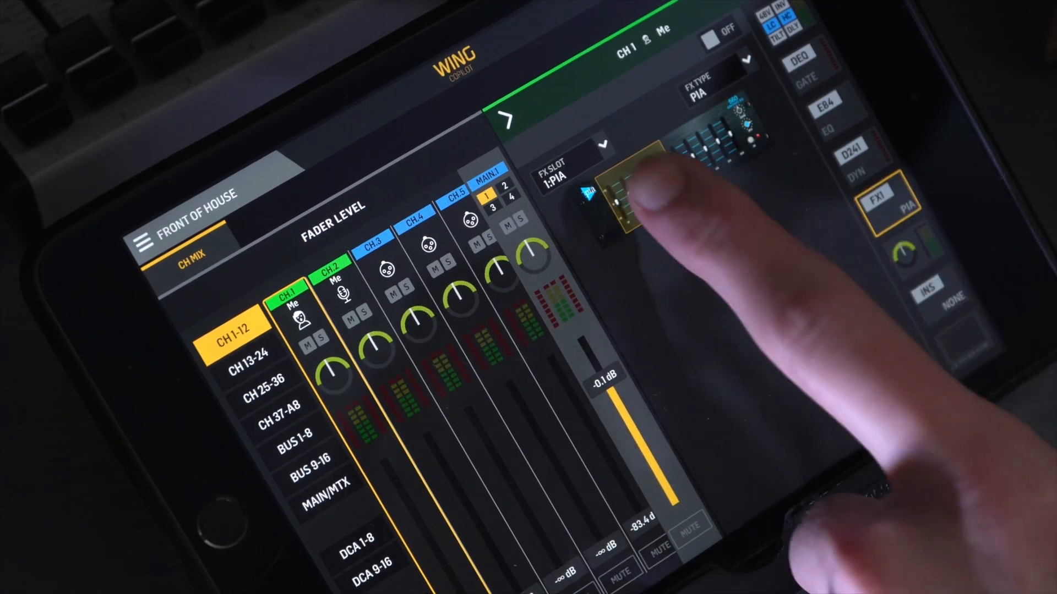
click(607, 195)
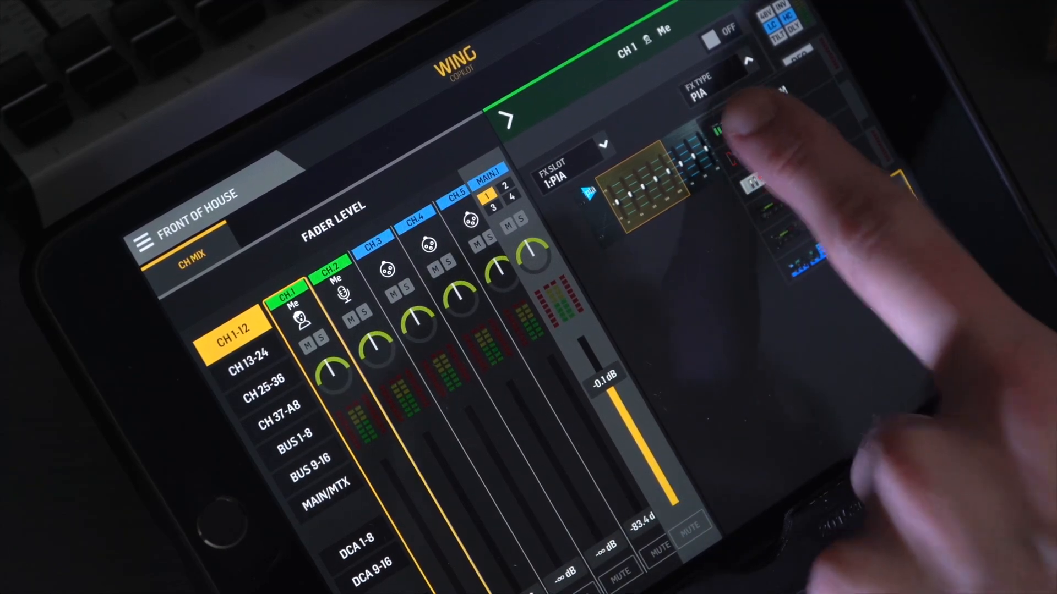
click(876, 195)
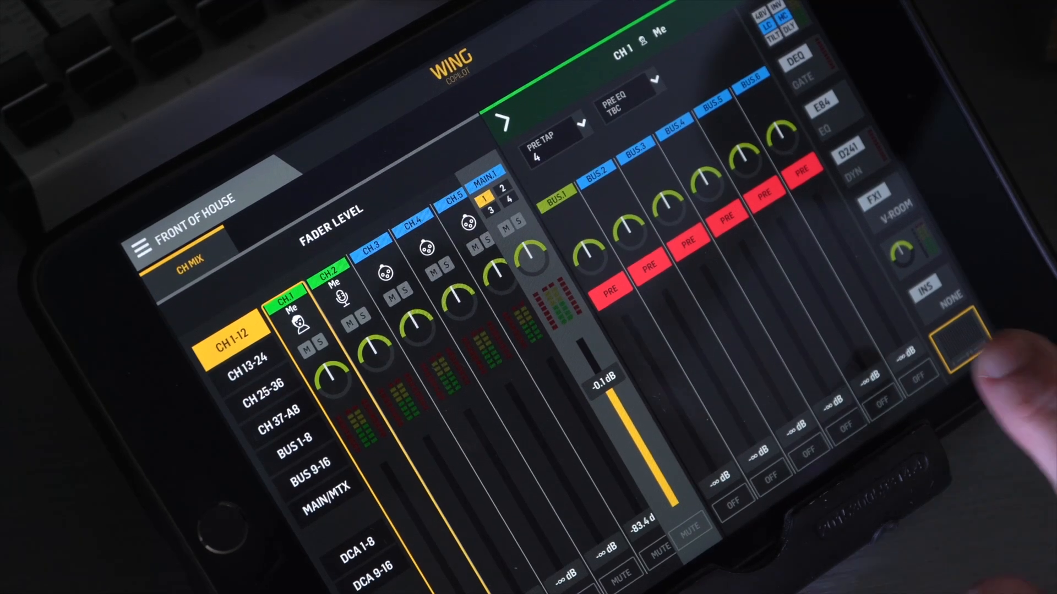
Step: Scroll channel 1's bus sends through Bus 16, then go to Performance Setup routing
click(876, 195)
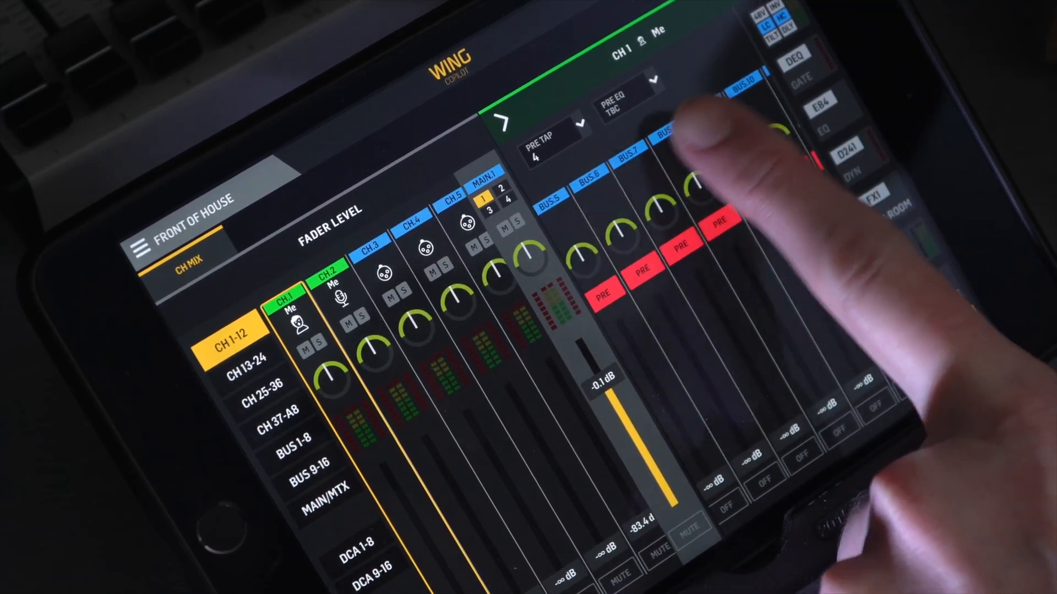
scroll(right, 3)
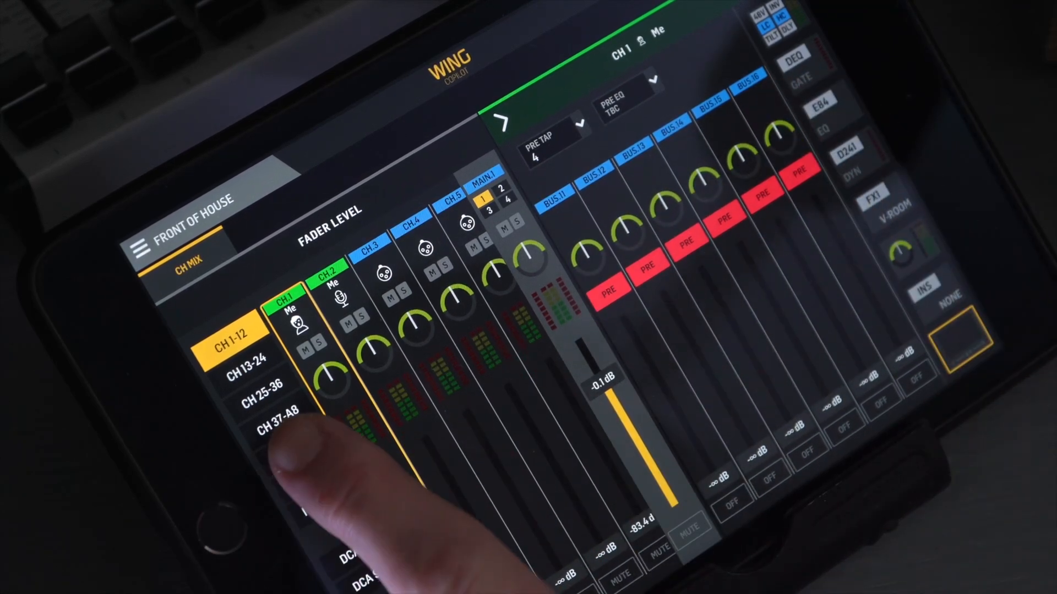
click(290, 435)
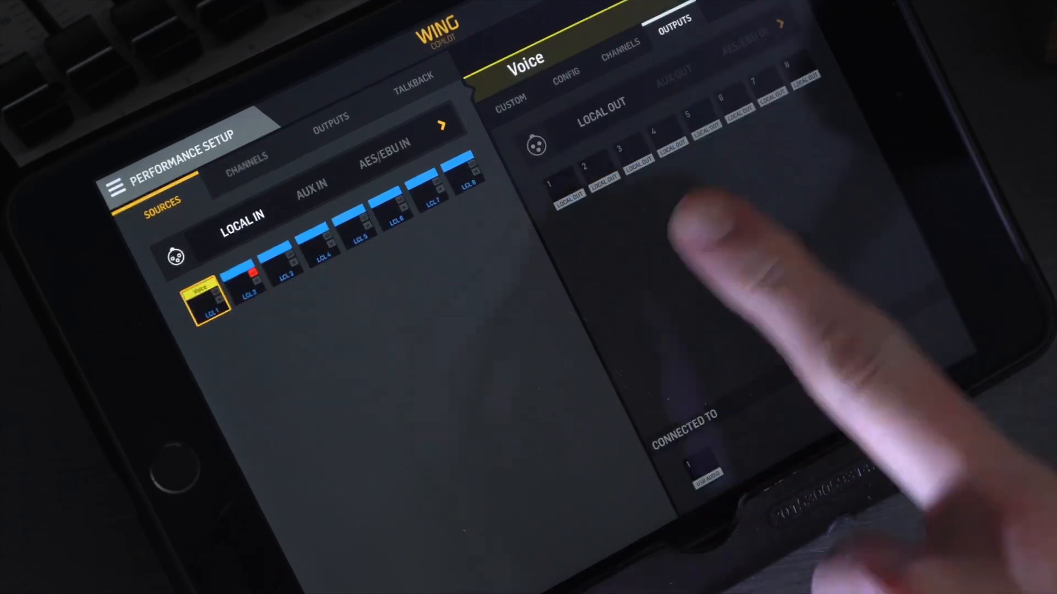
Step: Glance at channel meters, then show Bus 1's MCA assignments in Personal Monitoring
click(411, 74)
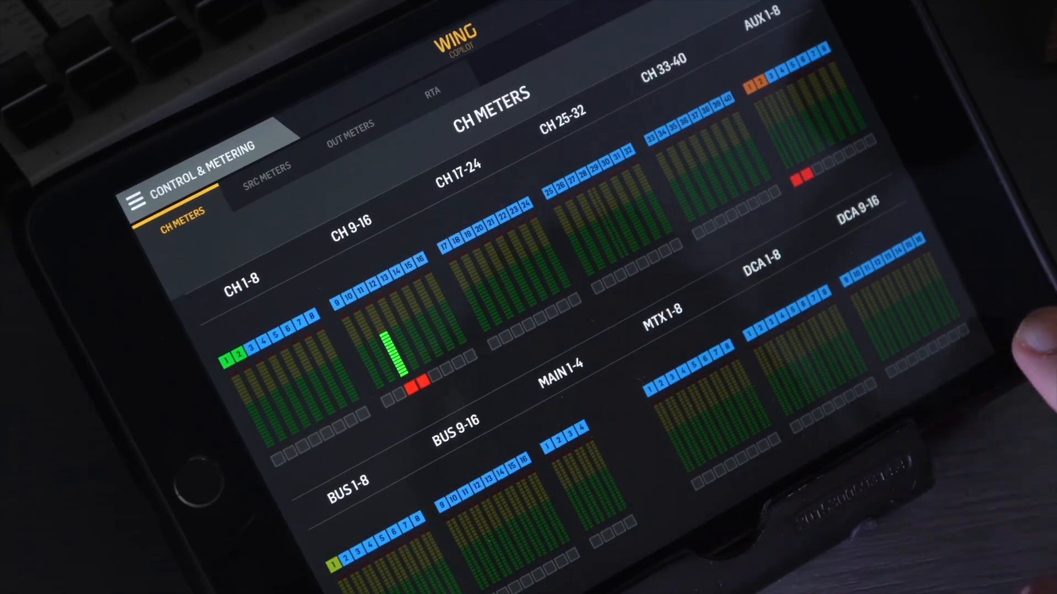
click(431, 95)
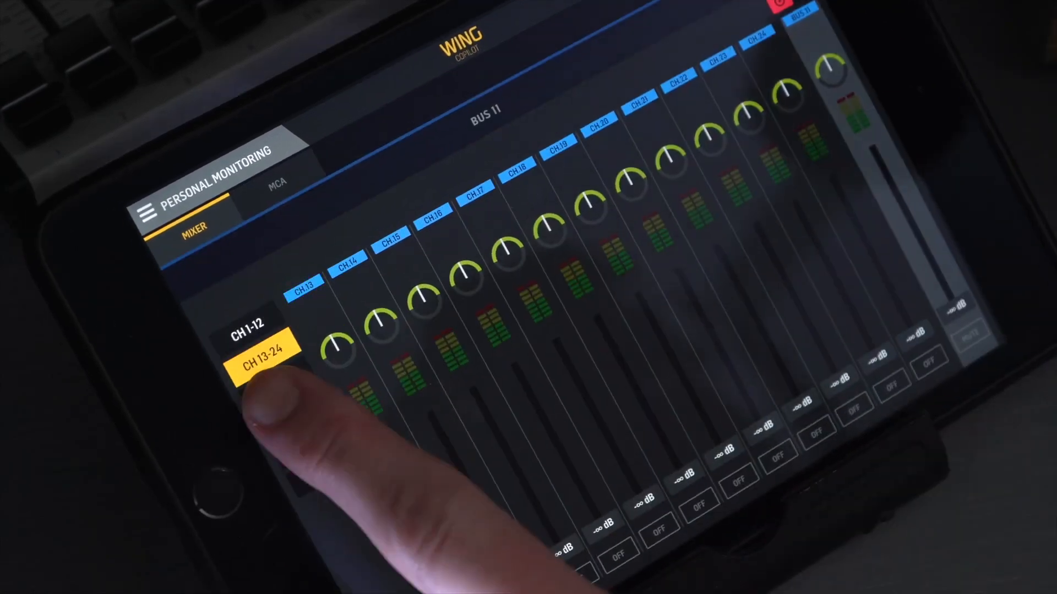
click(275, 183)
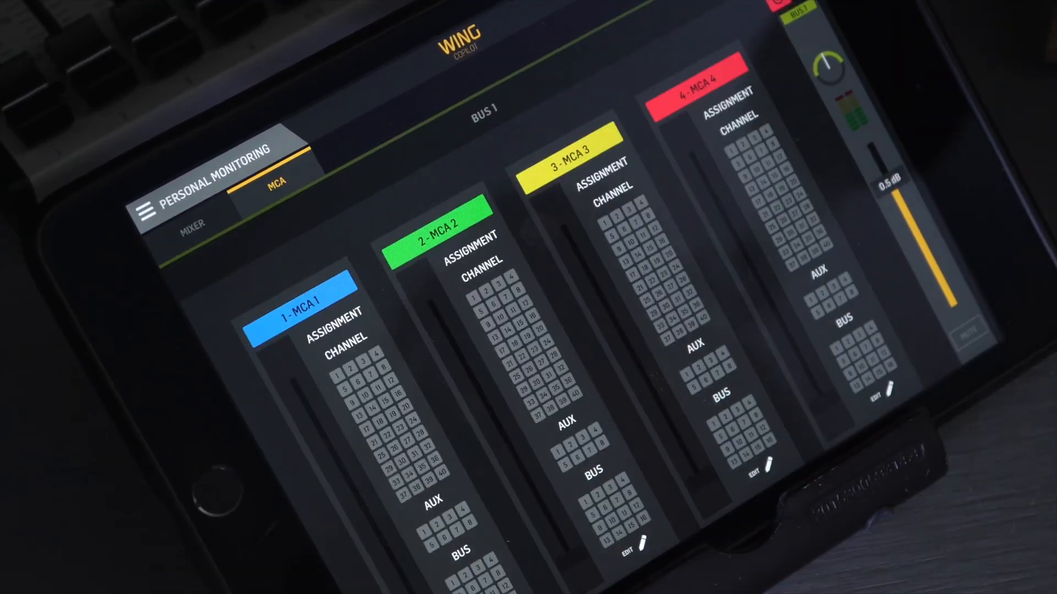